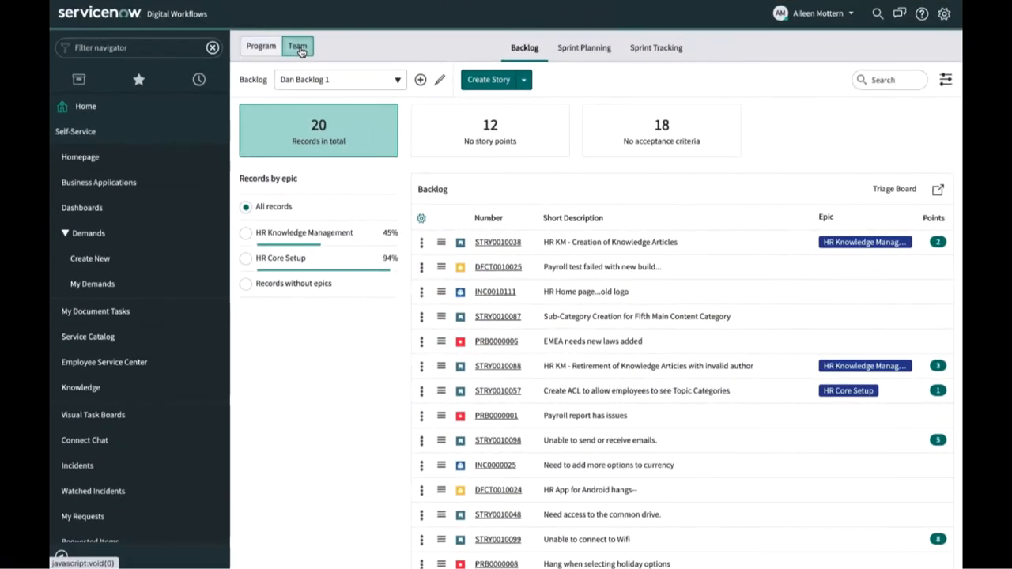
- Filter the navigator for 'agile dev' and open the program planning board
text(agile dev)
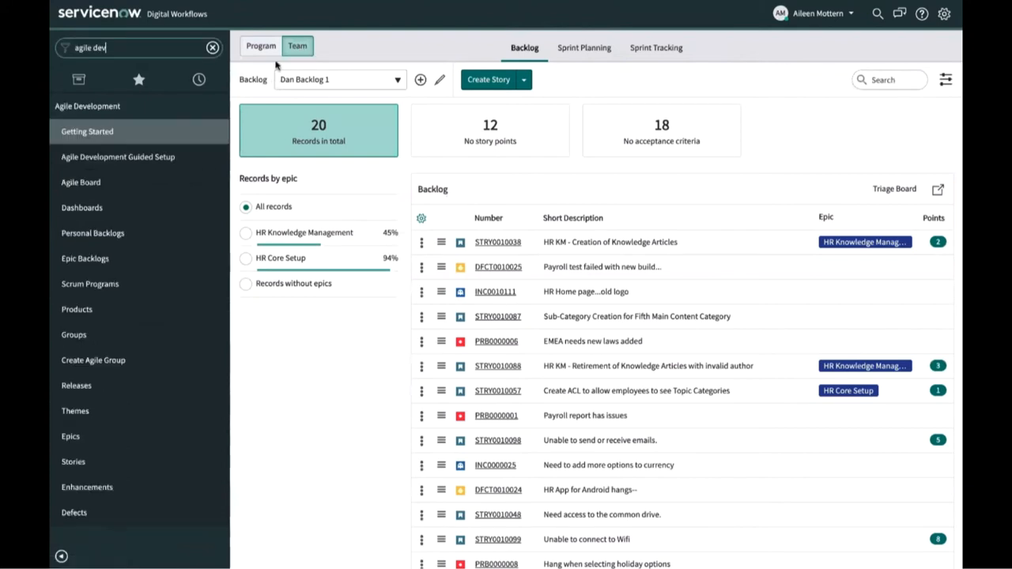
click(261, 45)
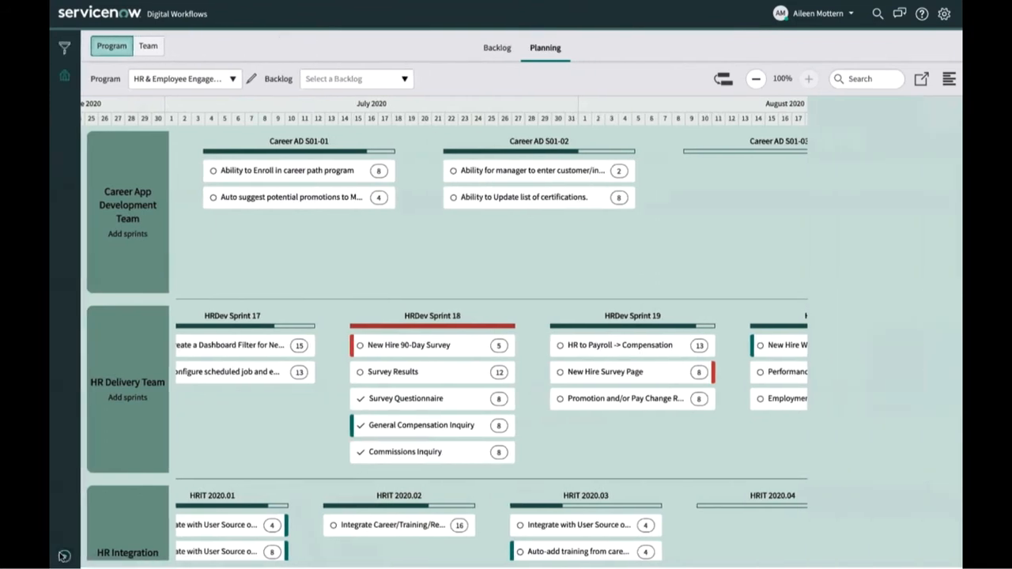
- Scroll the planning board right to inspect the Career AD S01-01 and S01-02 sprints
scroll(right, 3)
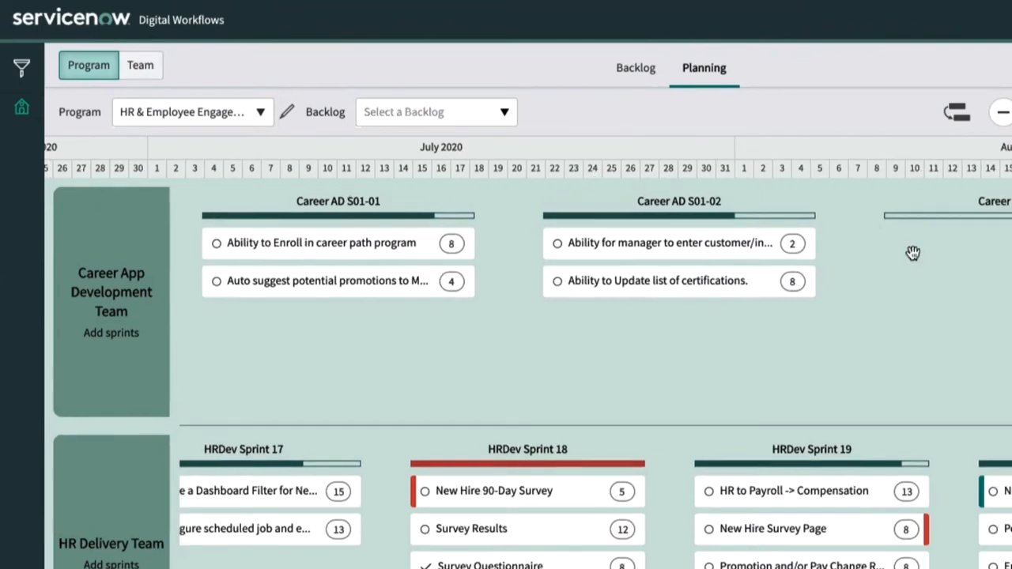
mouse_move(354, 255)
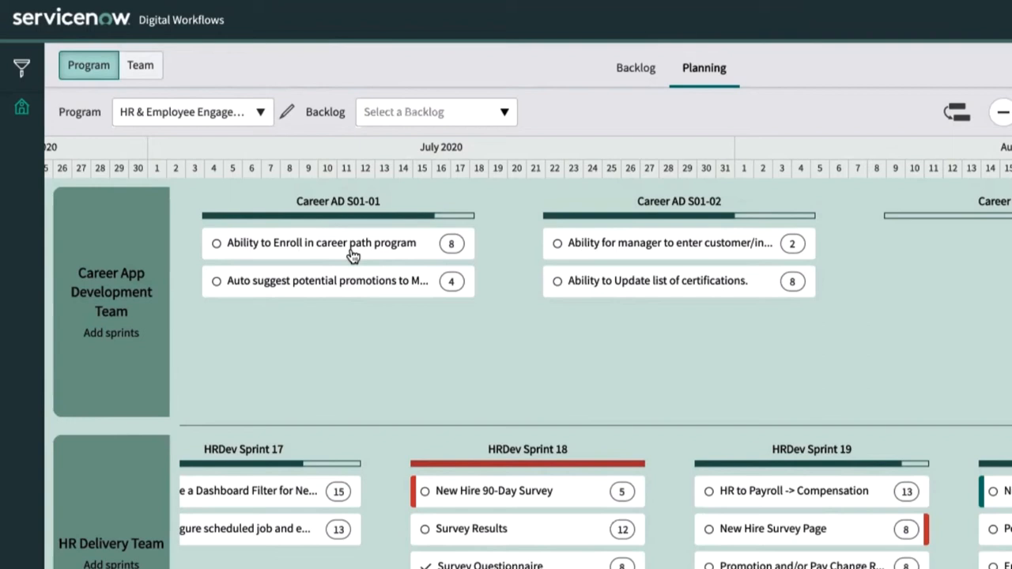
mouse_move(514, 264)
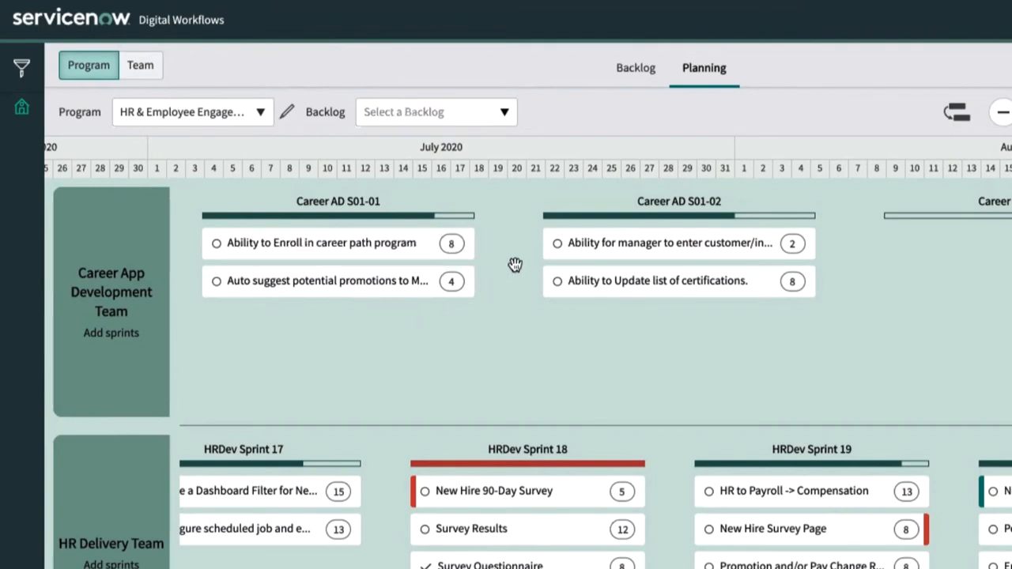
mouse_move(540, 280)
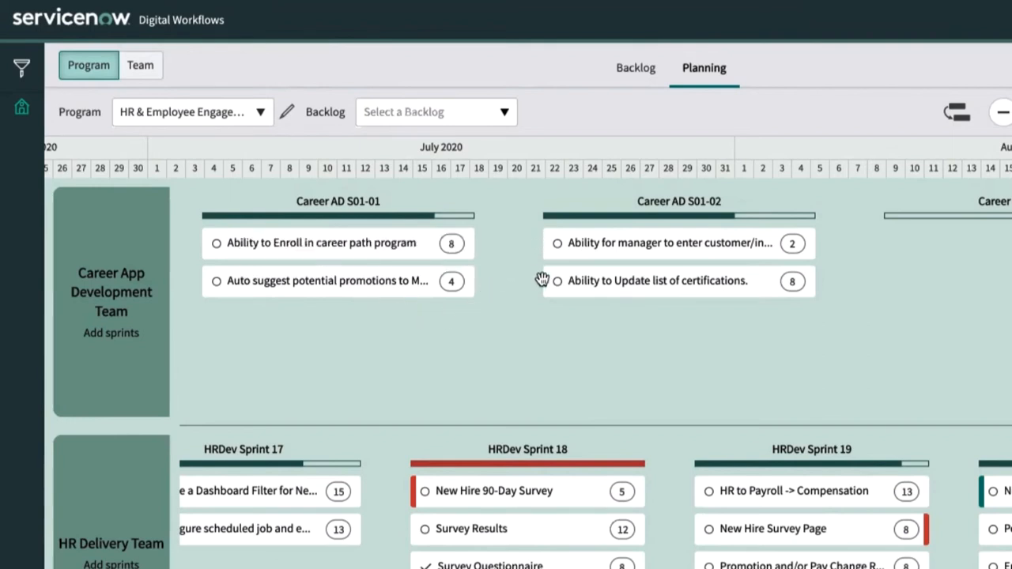
mouse_move(425, 219)
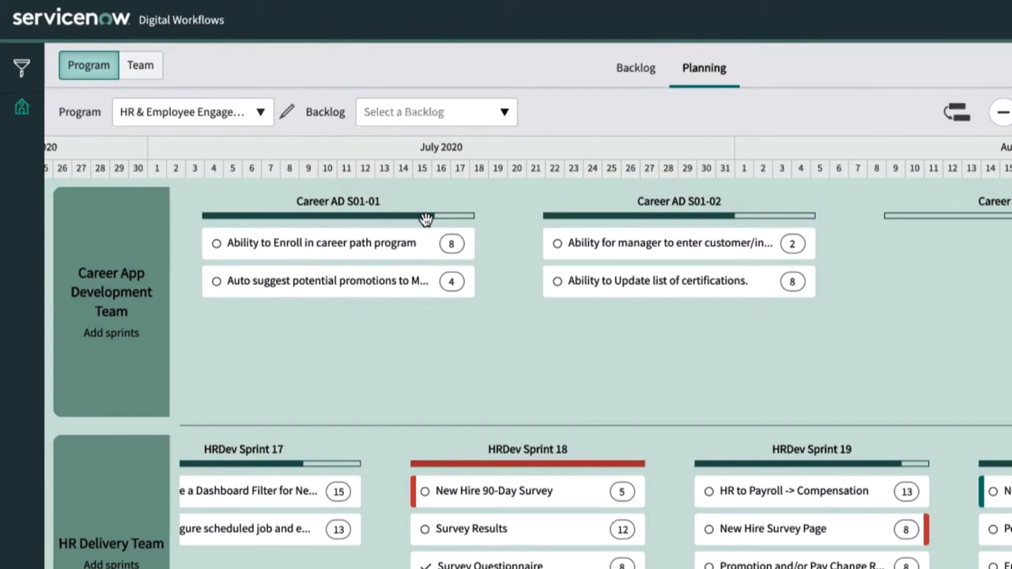
mouse_move(582, 214)
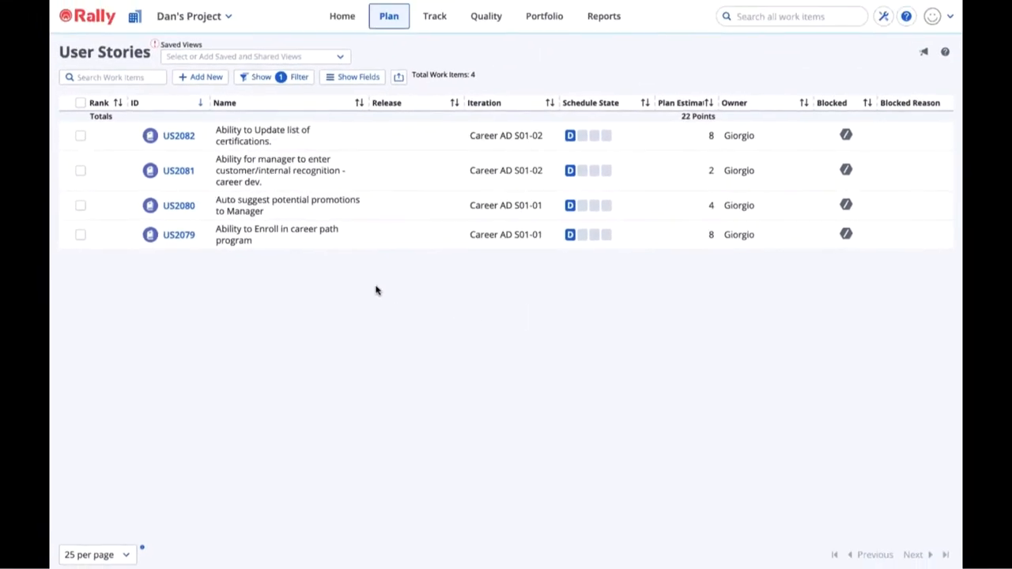
- Start a detailed new user story and enter its course-recommendation description
click(200, 76)
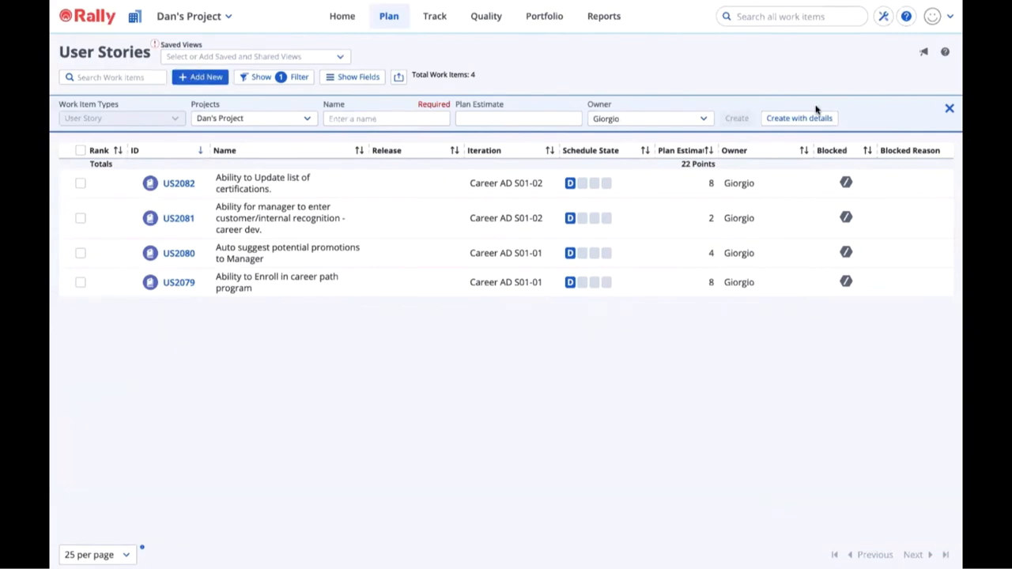
click(799, 118)
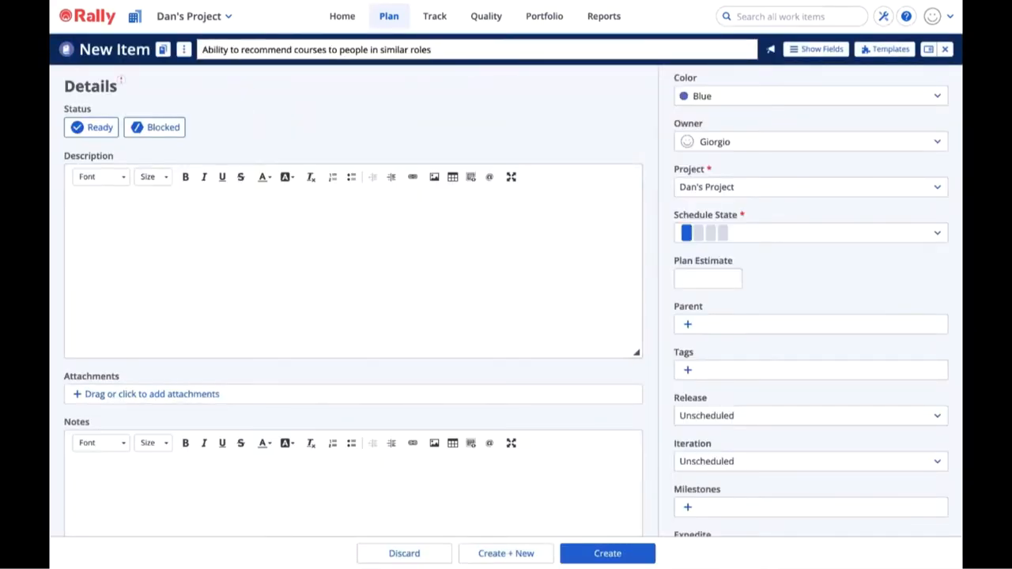
click(87, 205)
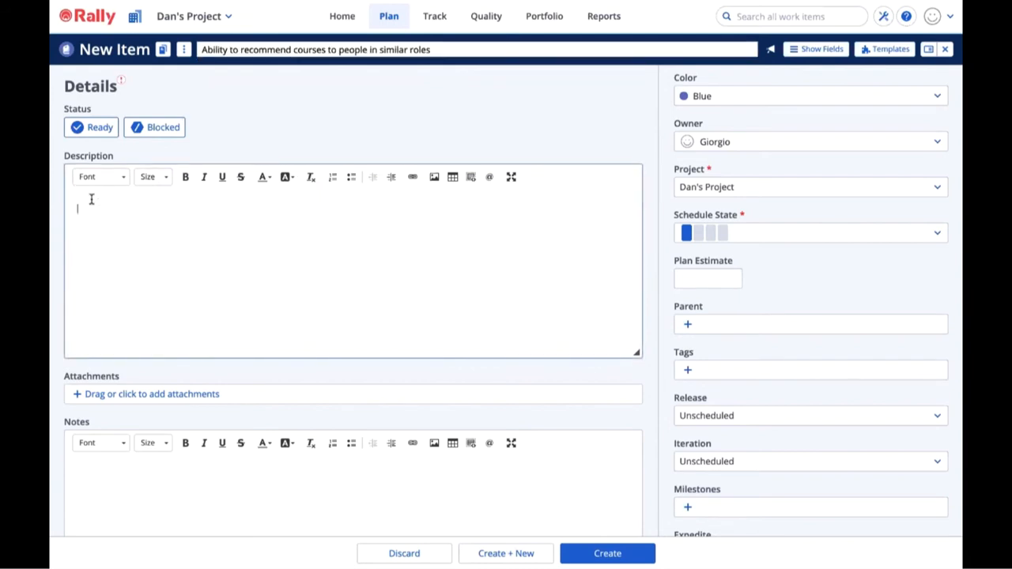
text(After completing a course, users can recommend it to colleagues in similar roles. The course will feature as recommended for people enrolled in the same career path program or that have the same job title.)
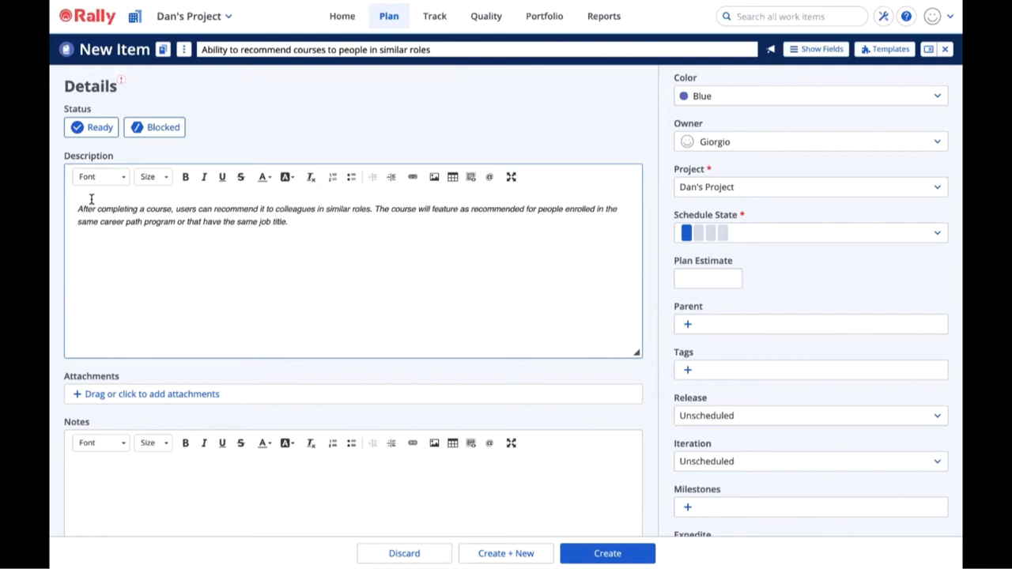
- Give the story an 8-point estimate, iteration Career AD S01-02, and create it
click(708, 279)
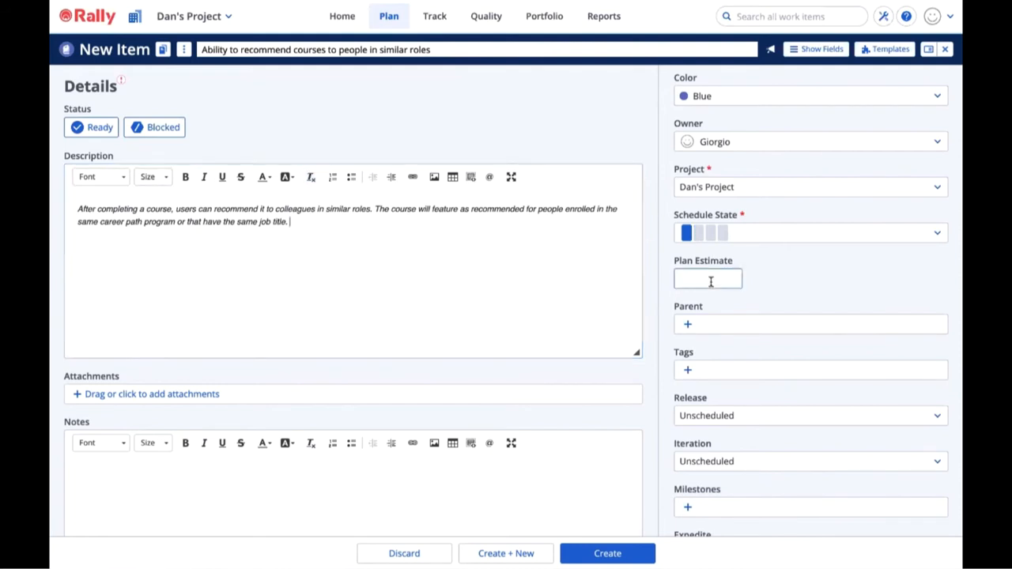
text(8)
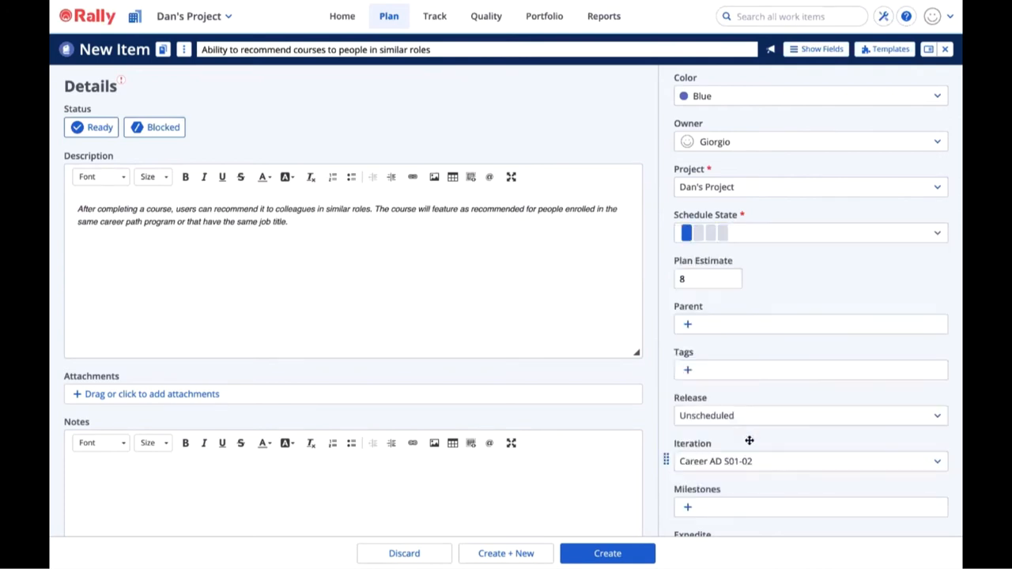
click(609, 552)
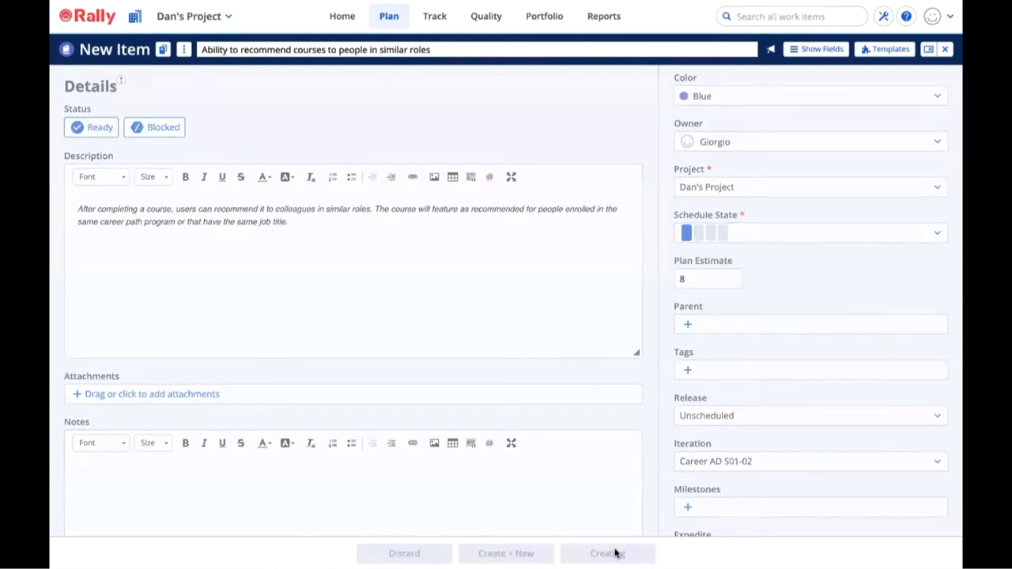
click(608, 553)
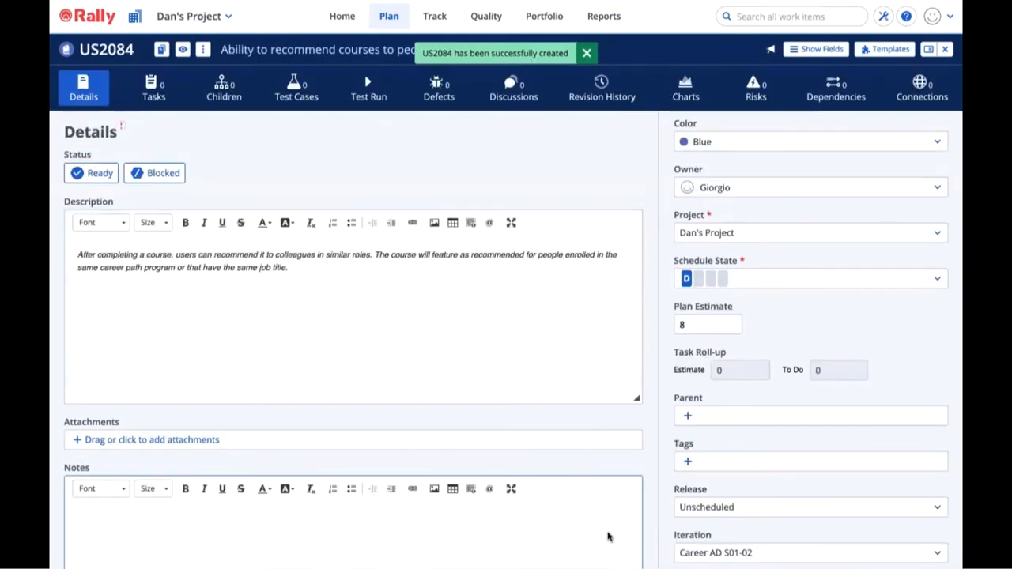
mouse_move(387, 16)
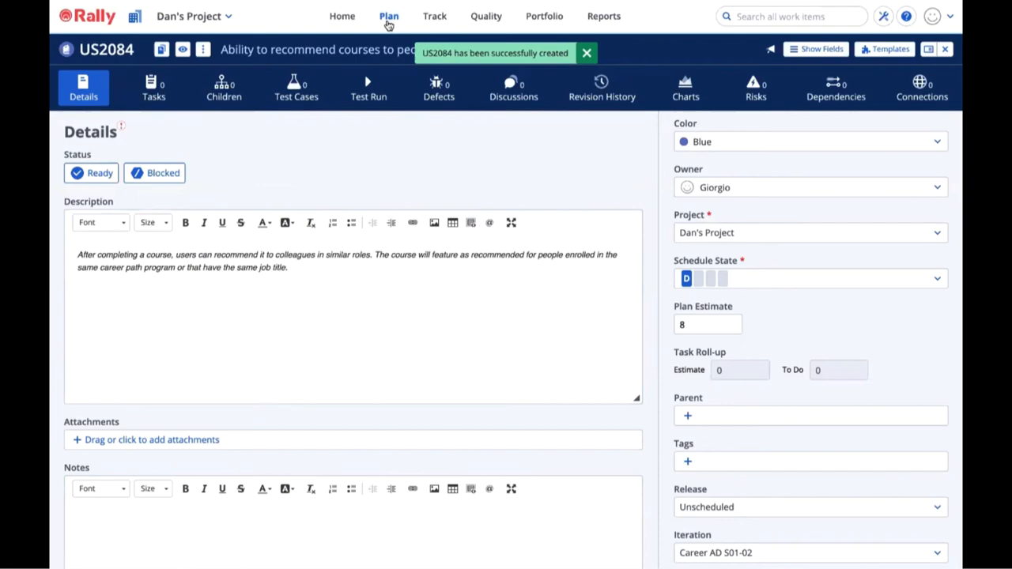
- Go to the User Stories list from the Plan menu
click(390, 16)
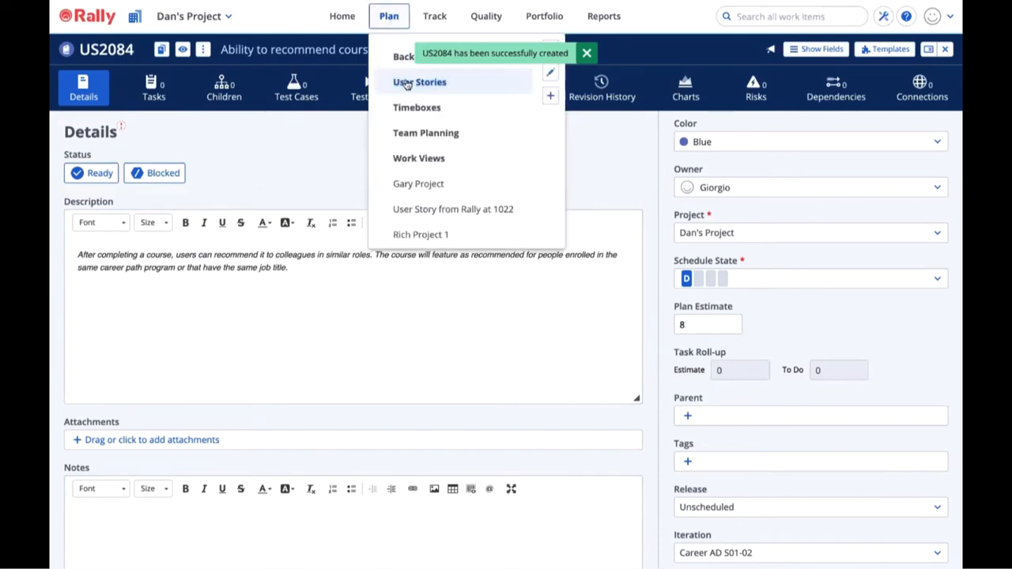
click(418, 82)
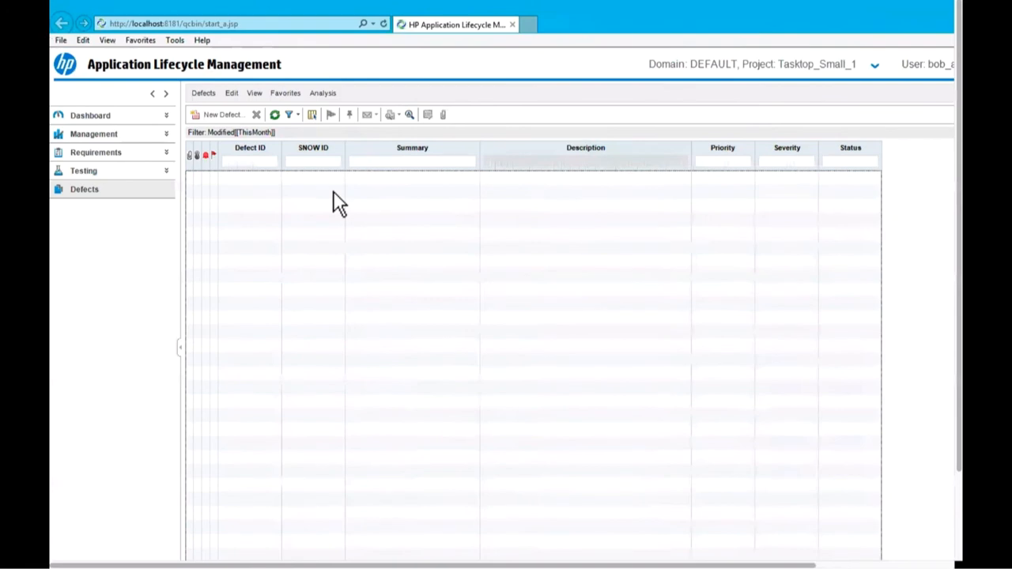
mouse_move(319, 202)
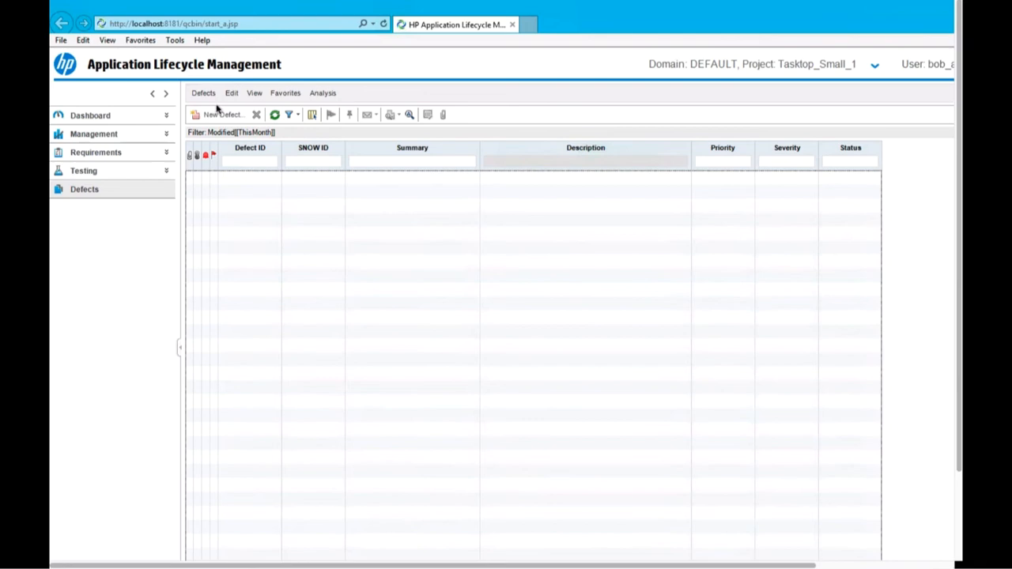
- Open a blank New Defect form in the Defects module
click(220, 115)
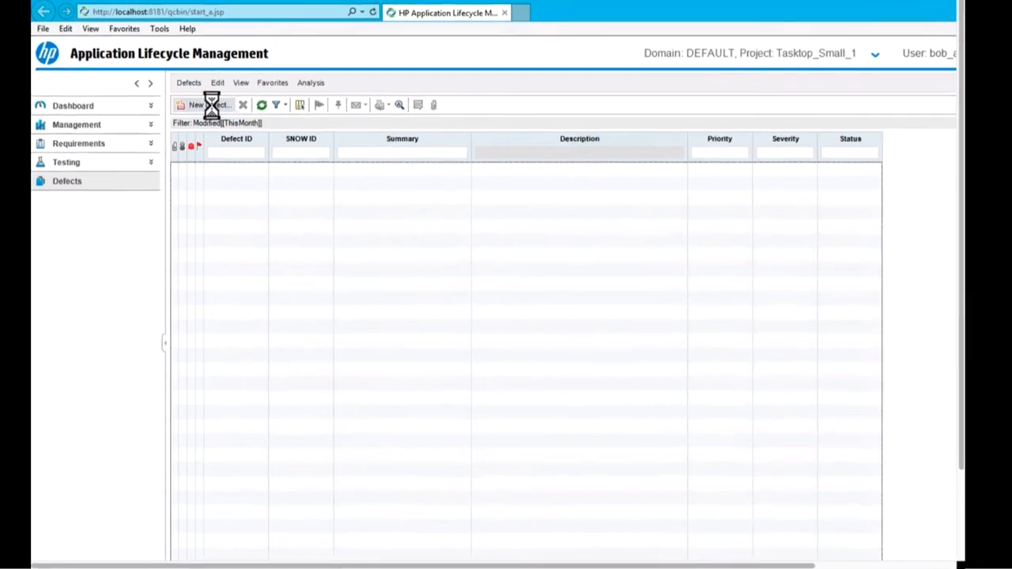
click(196, 104)
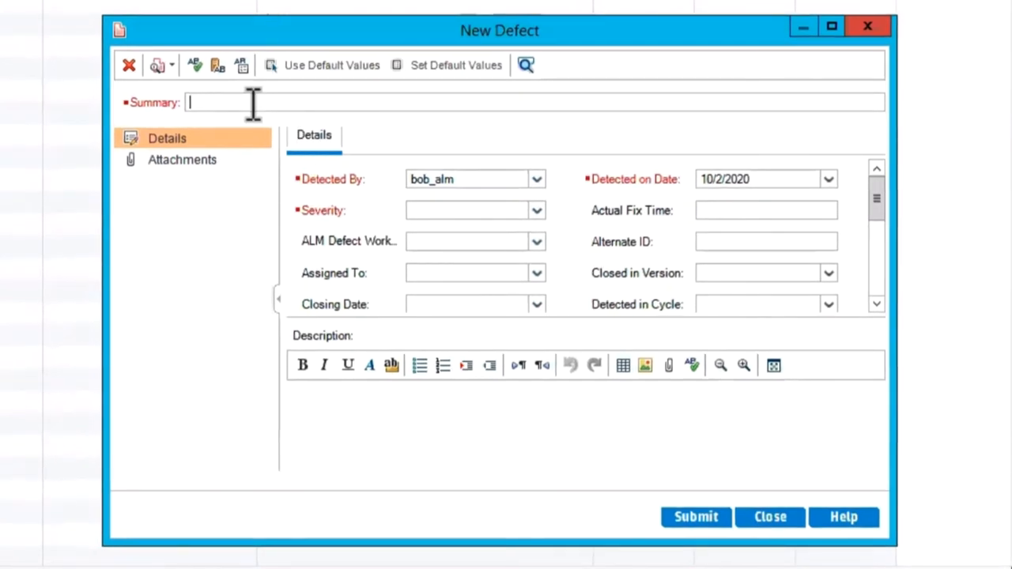
- Name the defect 'Unexpected error occurred' for career path selection, set severity and HR Project
text(Unexpected error occurred' for career path selection)
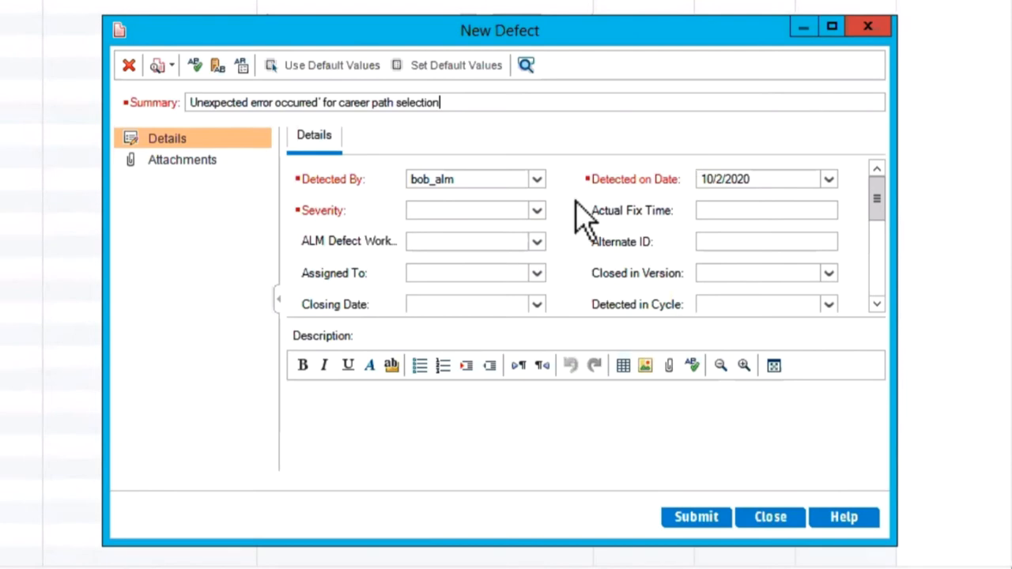
click(466, 210)
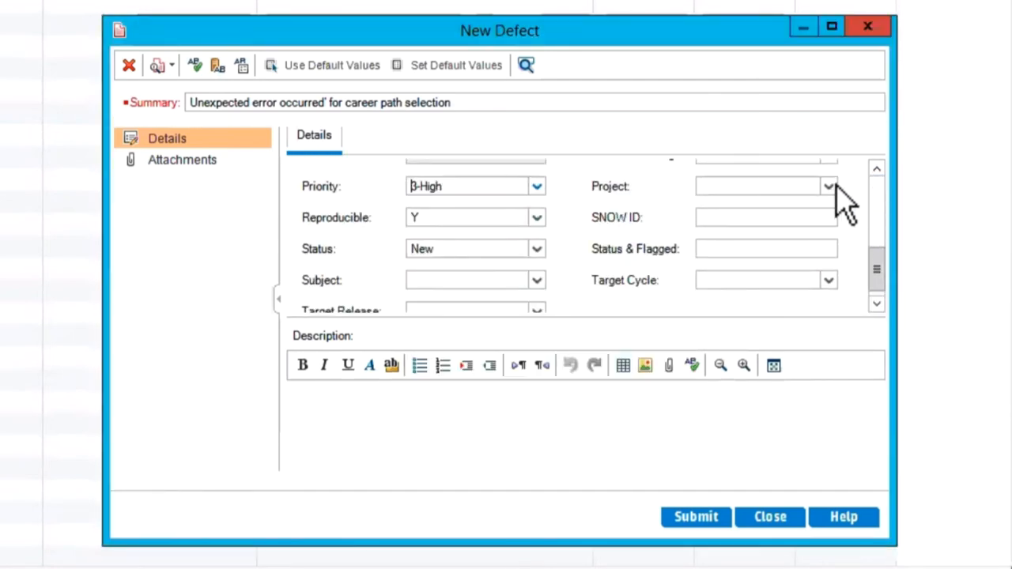
click(827, 186)
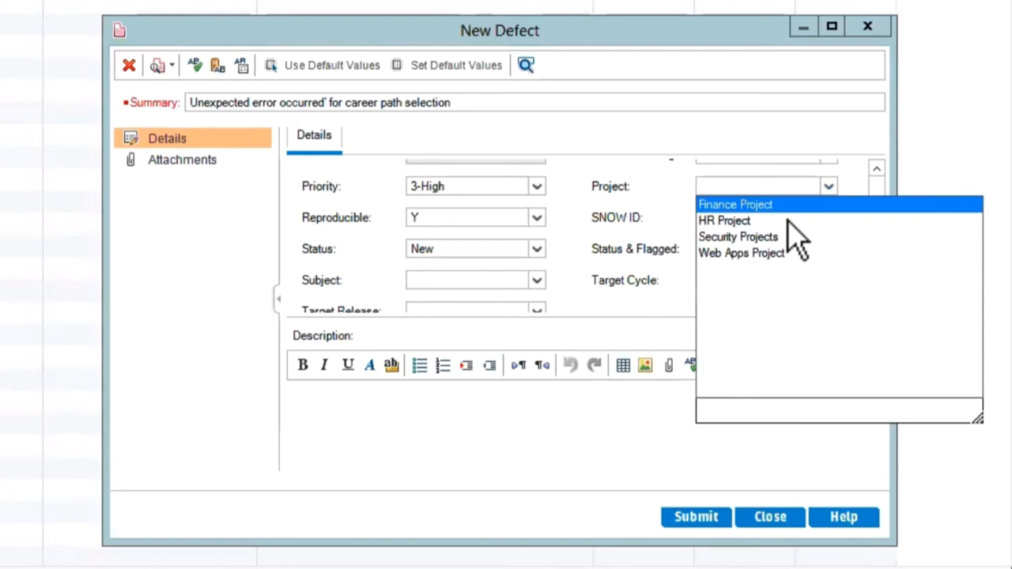
click(724, 221)
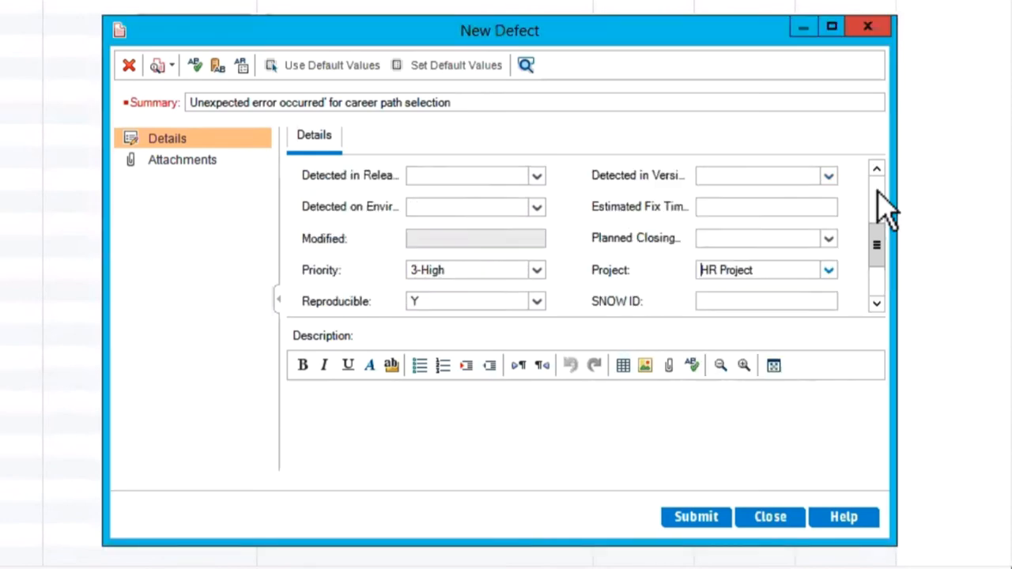
- Attach _Error Screenshot.png, submit defect 141 and close the form
click(642, 365)
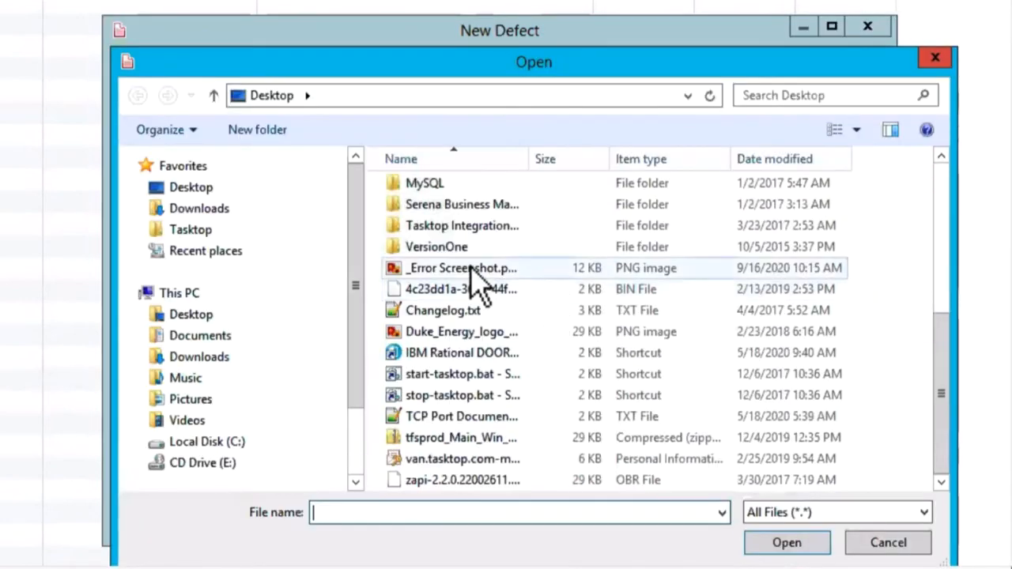
double_click(454, 267)
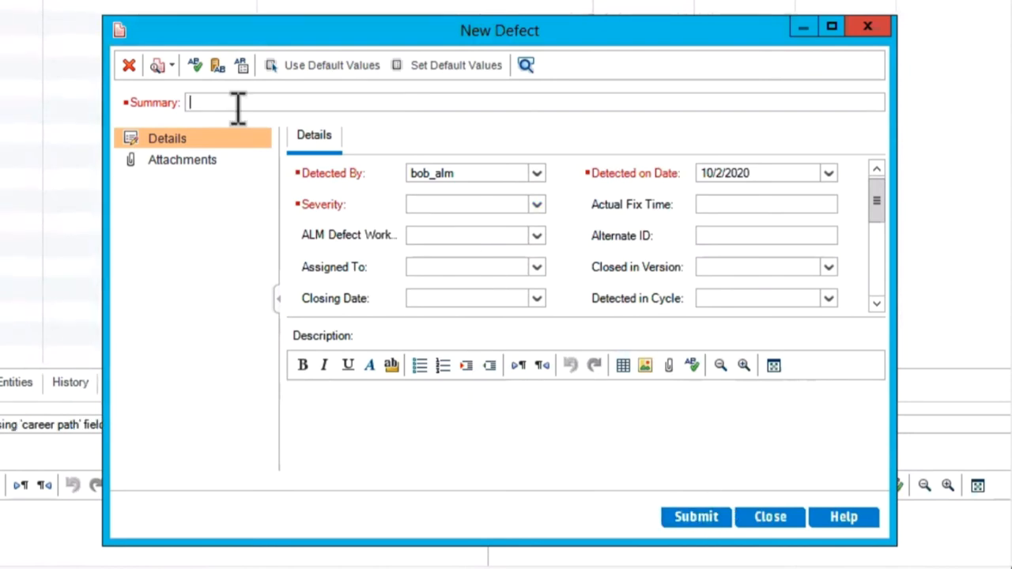
click(695, 517)
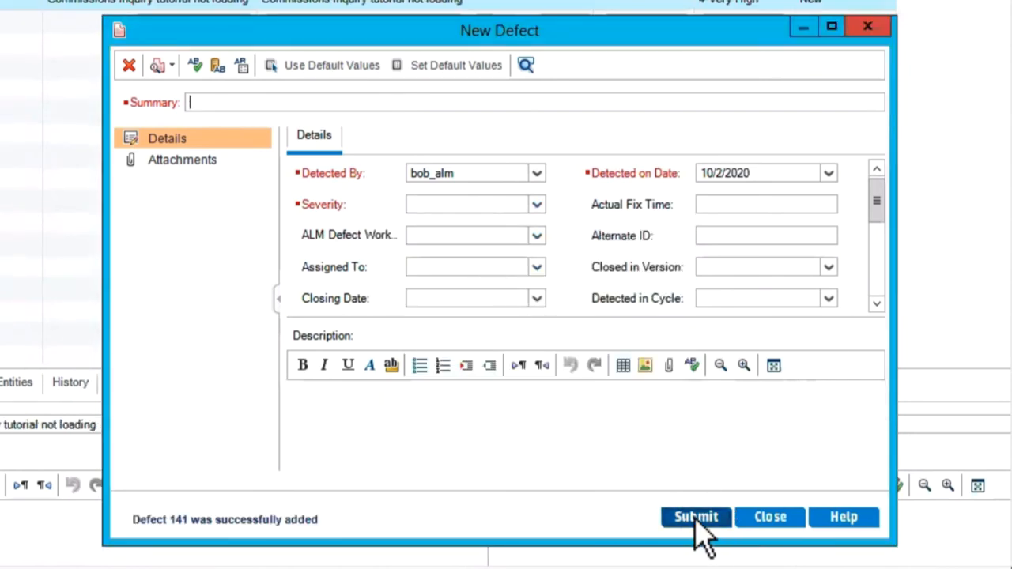
click(769, 517)
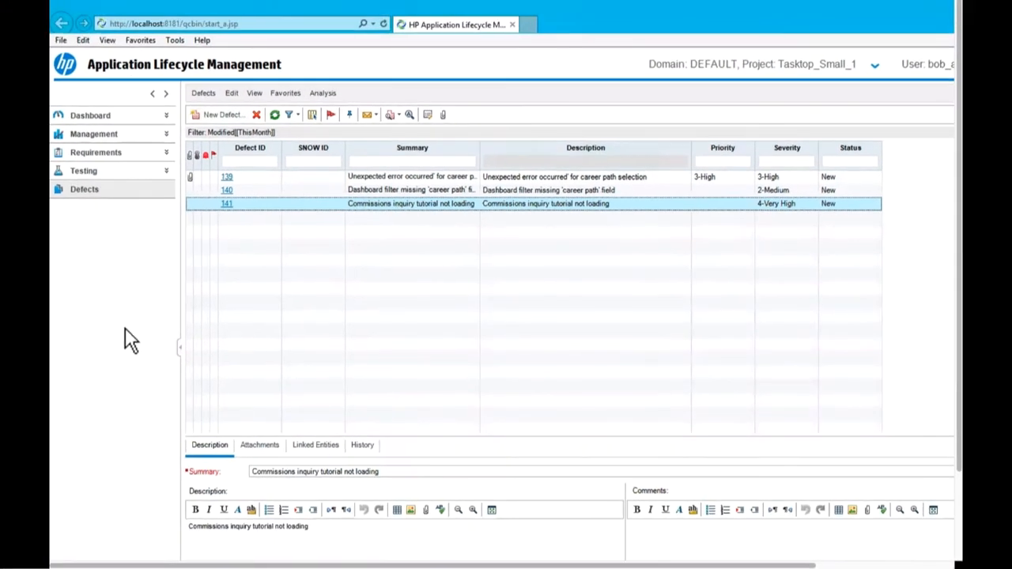
- Switch from ALM Defects to ServiceNow's Agile Development program planning view
click(313, 154)
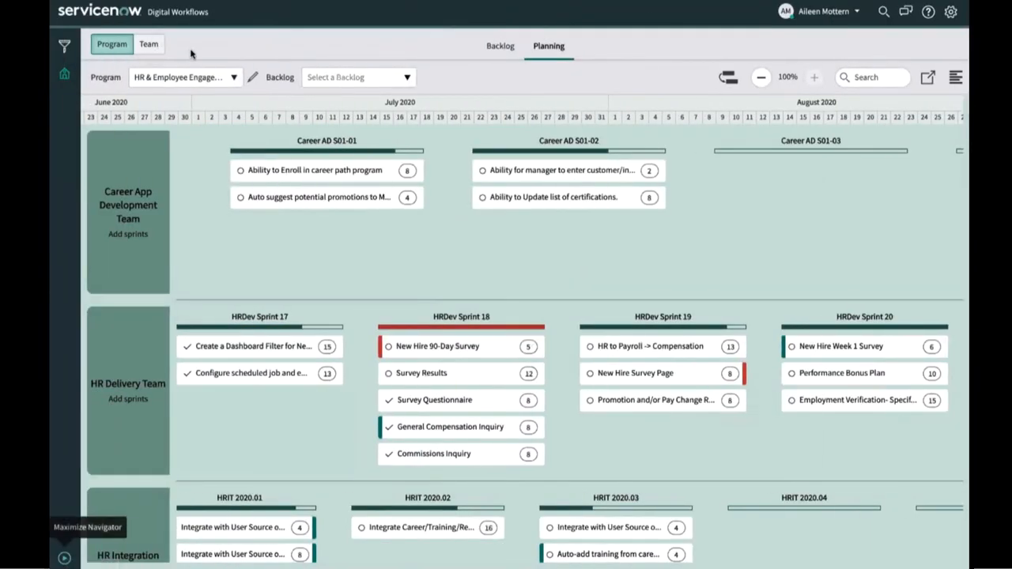
- From Triage Board > All Defects, add DFCT0010027 to Dan Backlog 1
click(149, 44)
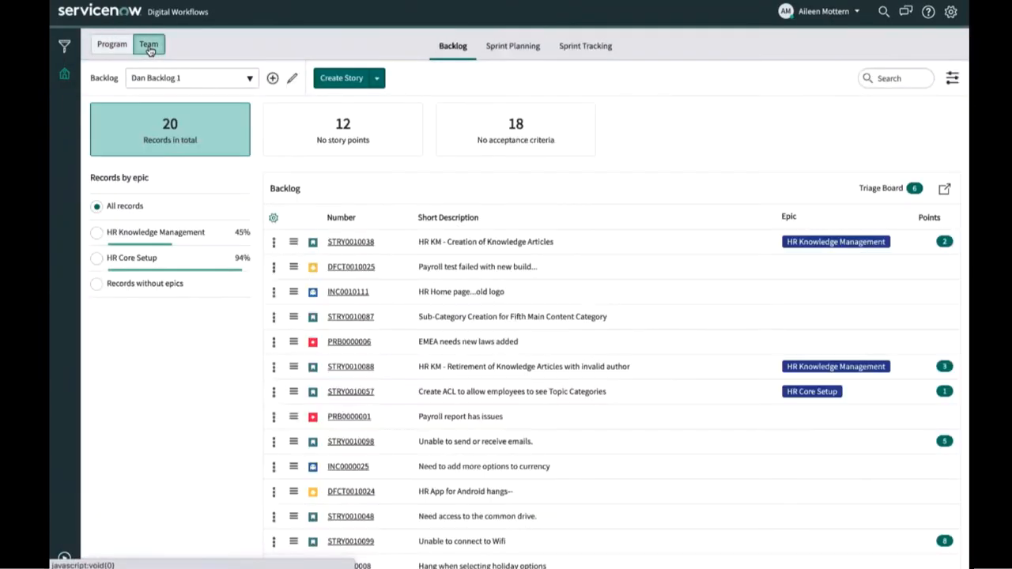
mouse_move(353, 49)
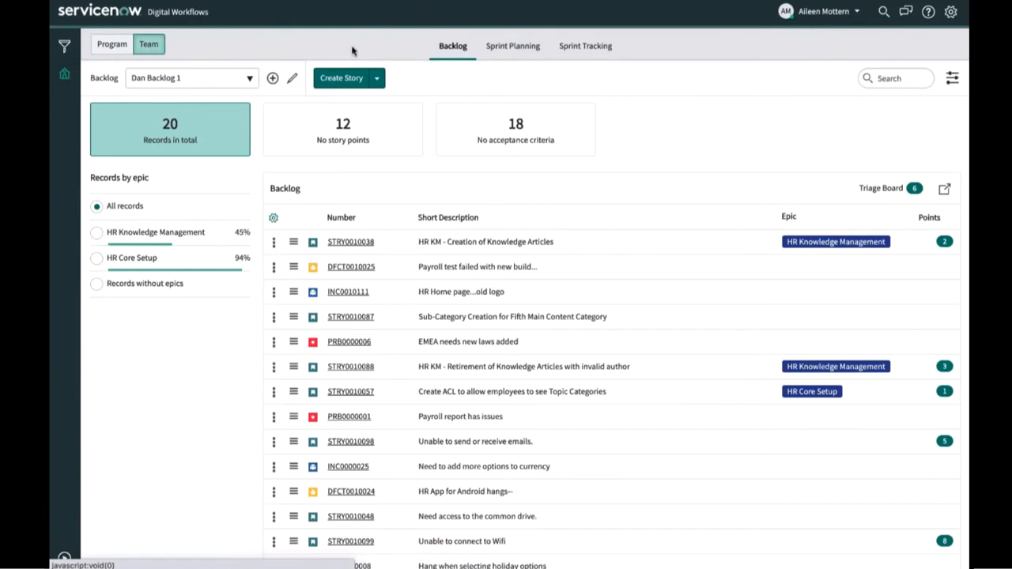
mouse_move(877, 194)
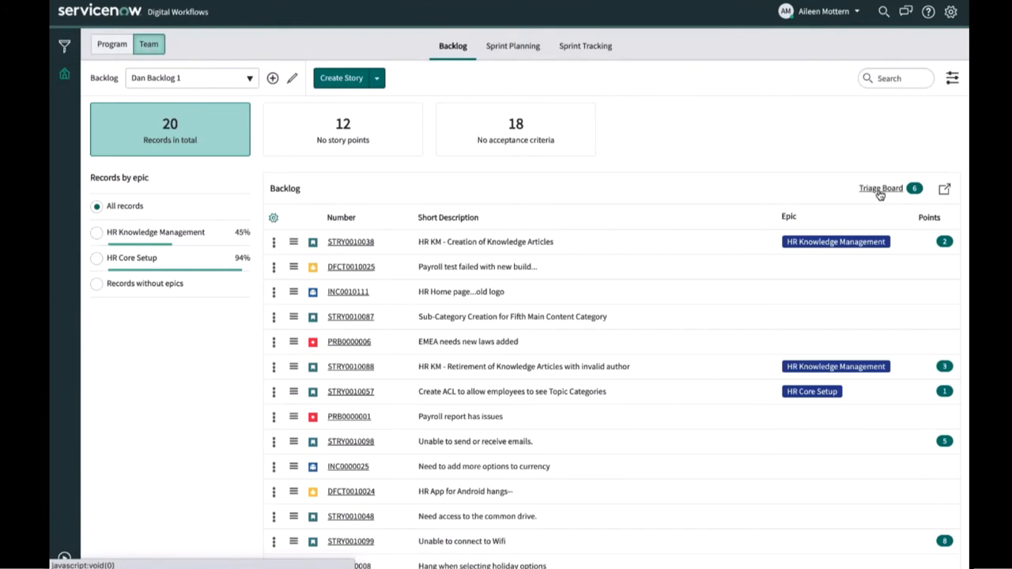
click(881, 188)
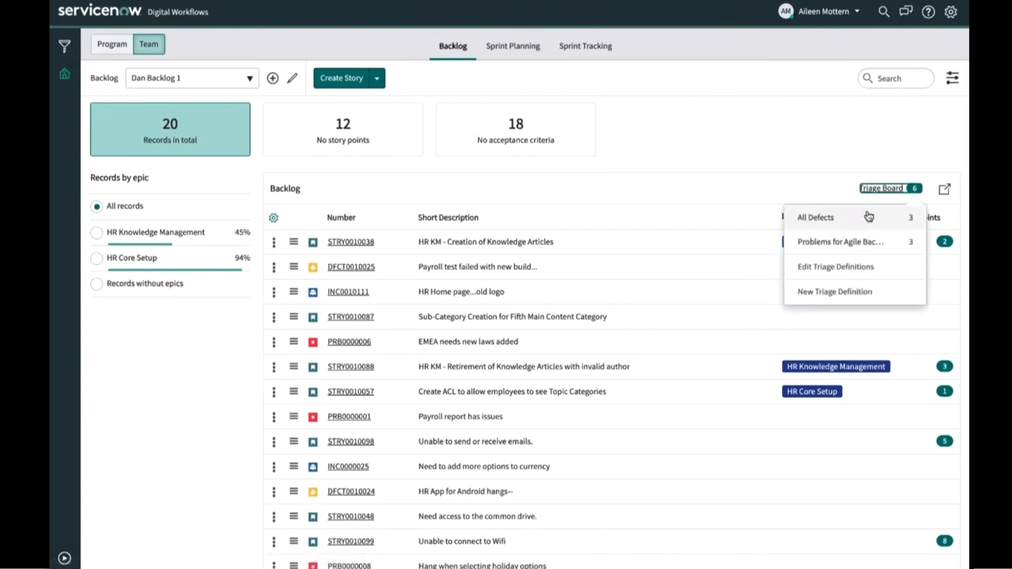
mouse_move(844, 223)
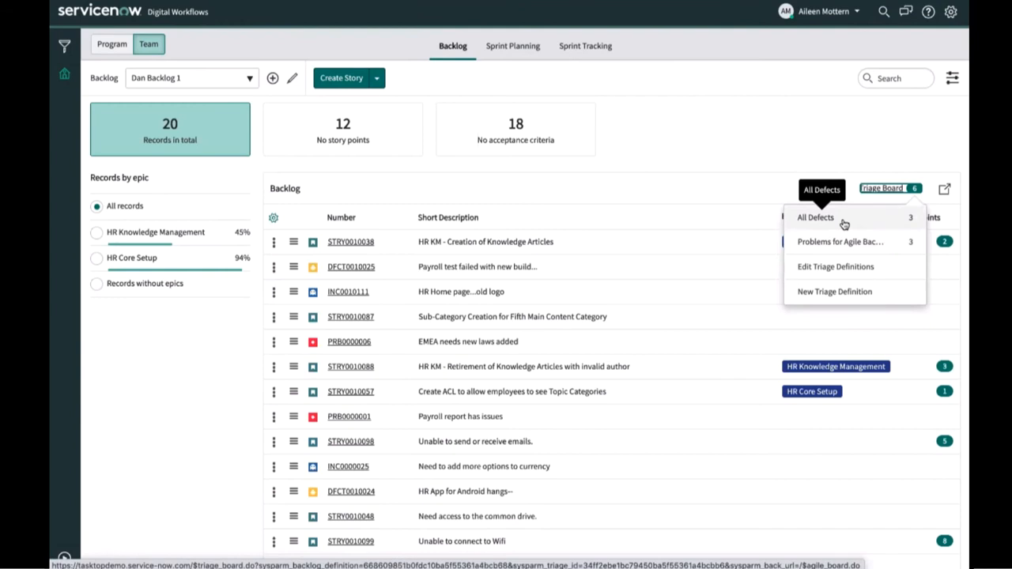
click(822, 217)
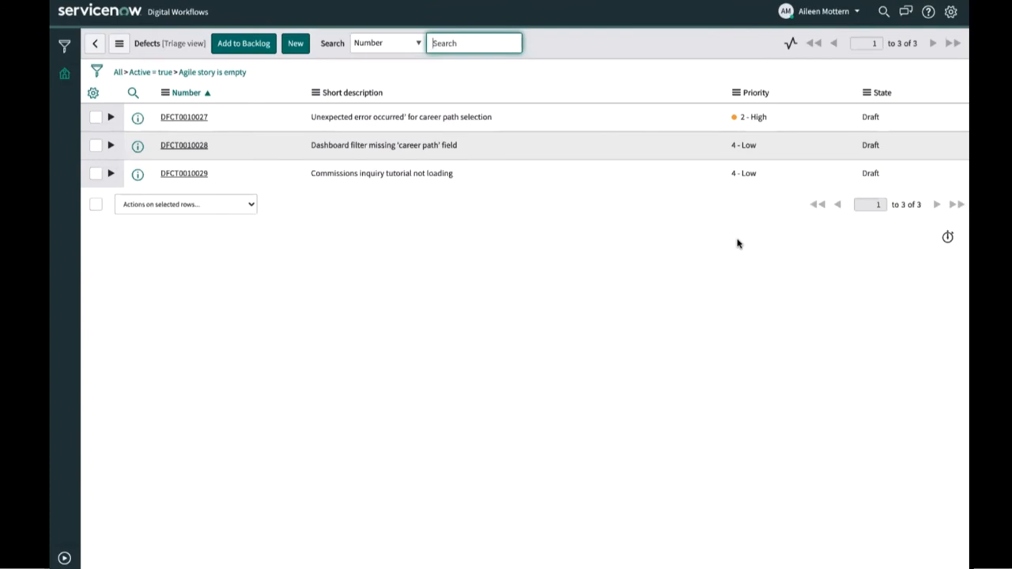
click(96, 117)
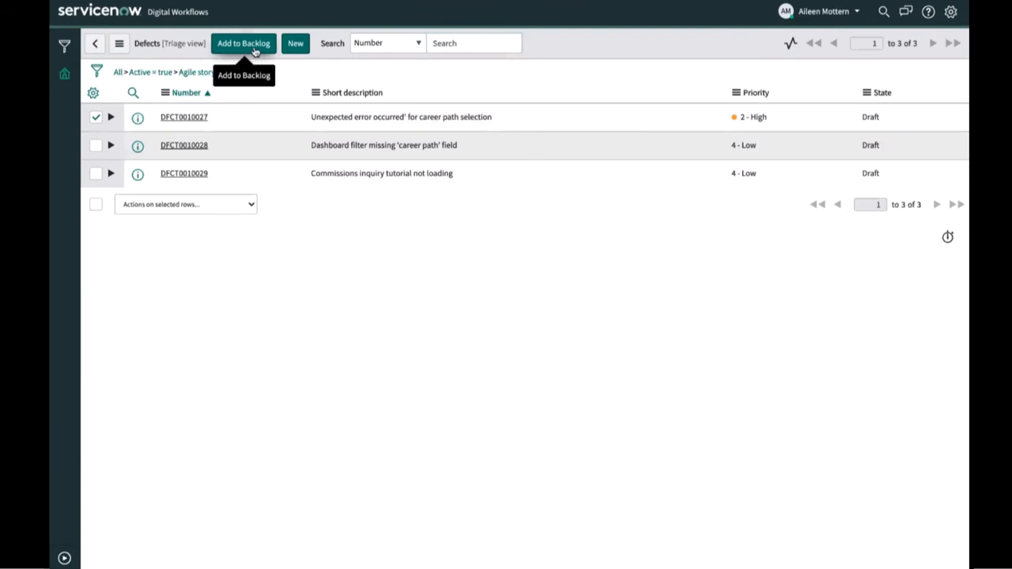
click(246, 42)
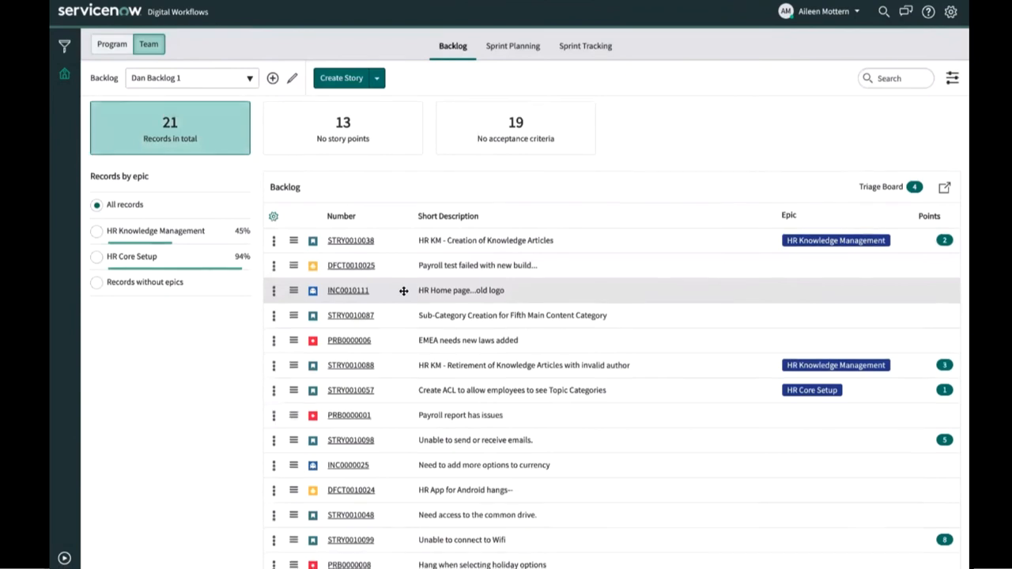
- Open defect DFCT0010027 from the bottom of the backlog
scroll(down, 3)
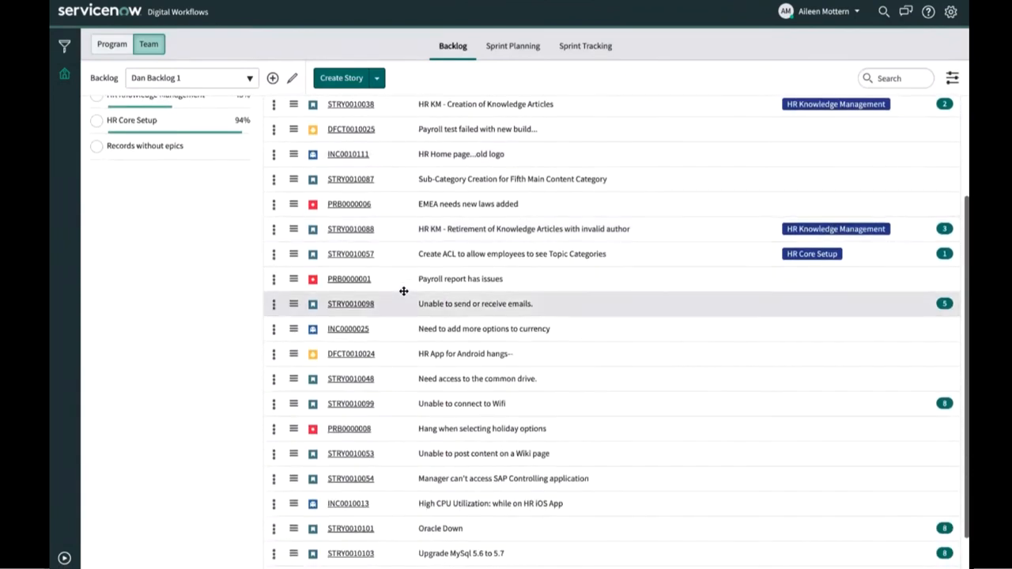
scroll(down, 3)
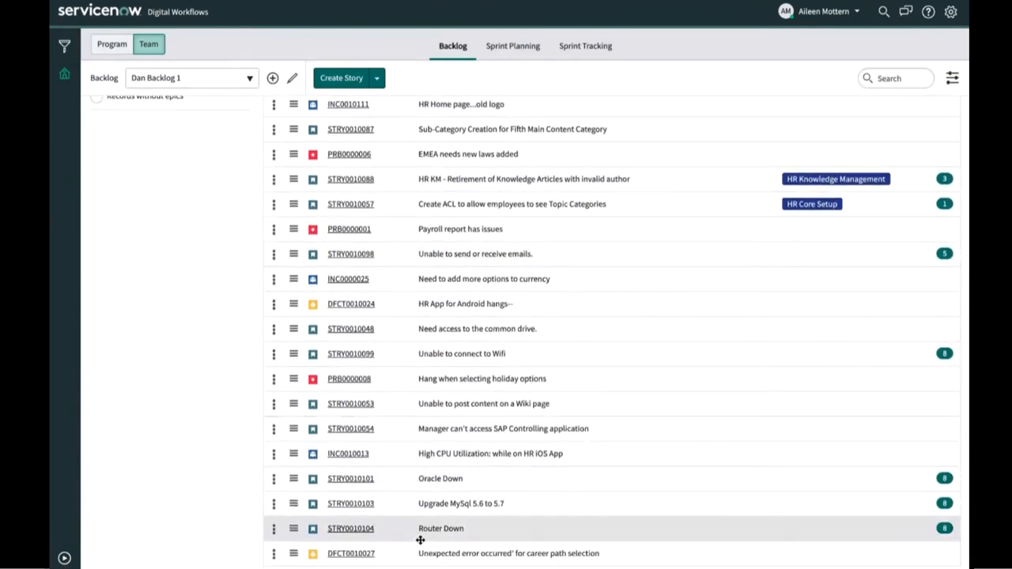
mouse_move(351, 553)
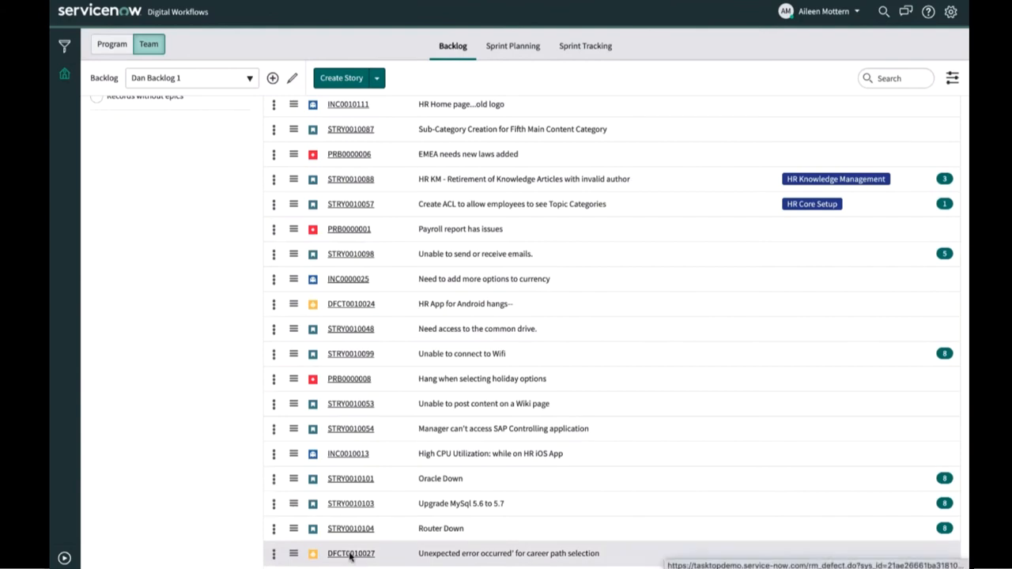
click(348, 553)
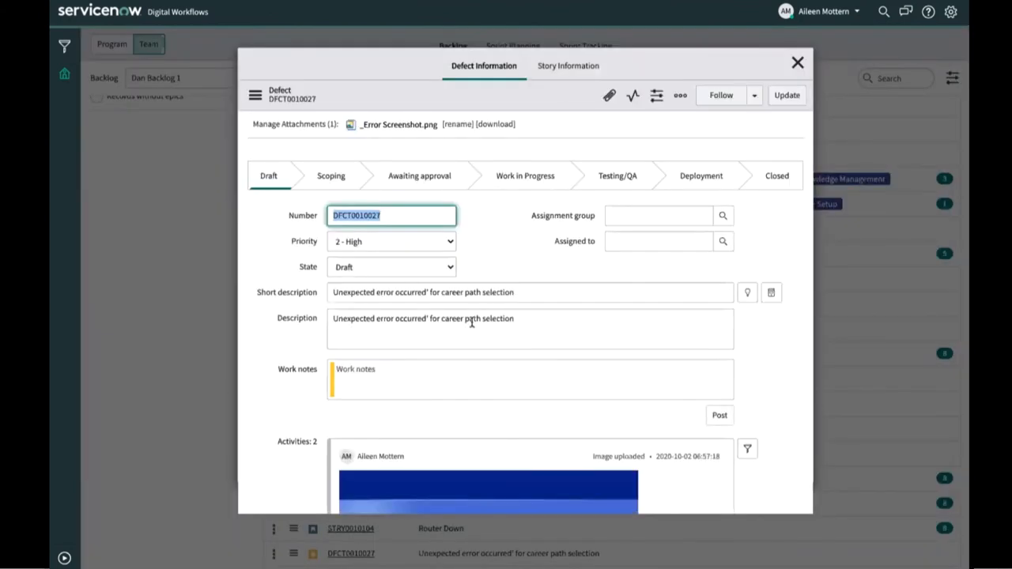
- Give story STRY0010088 2 points and sprint Career AD S01-02, then save and update
click(567, 66)
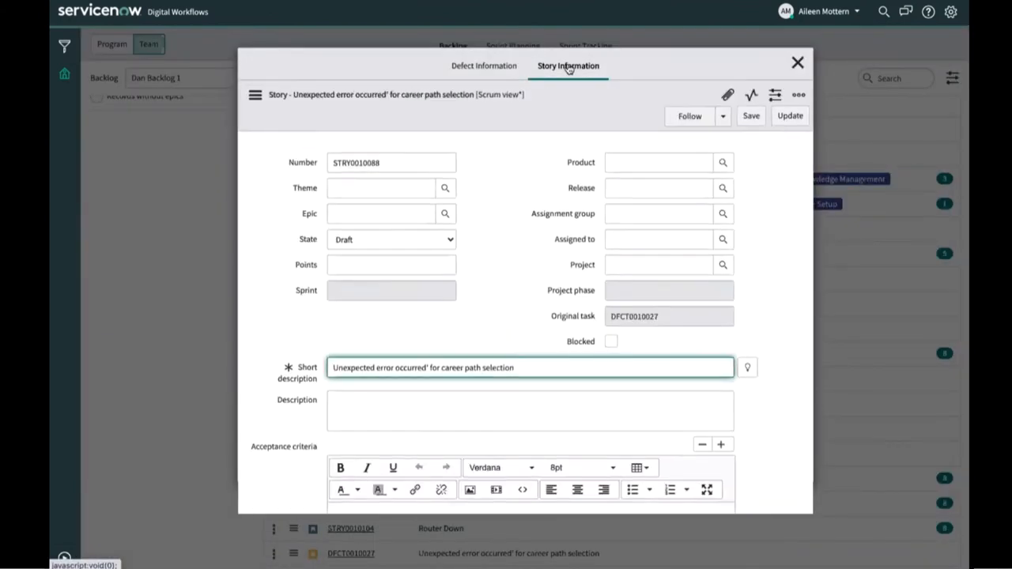
click(390, 264)
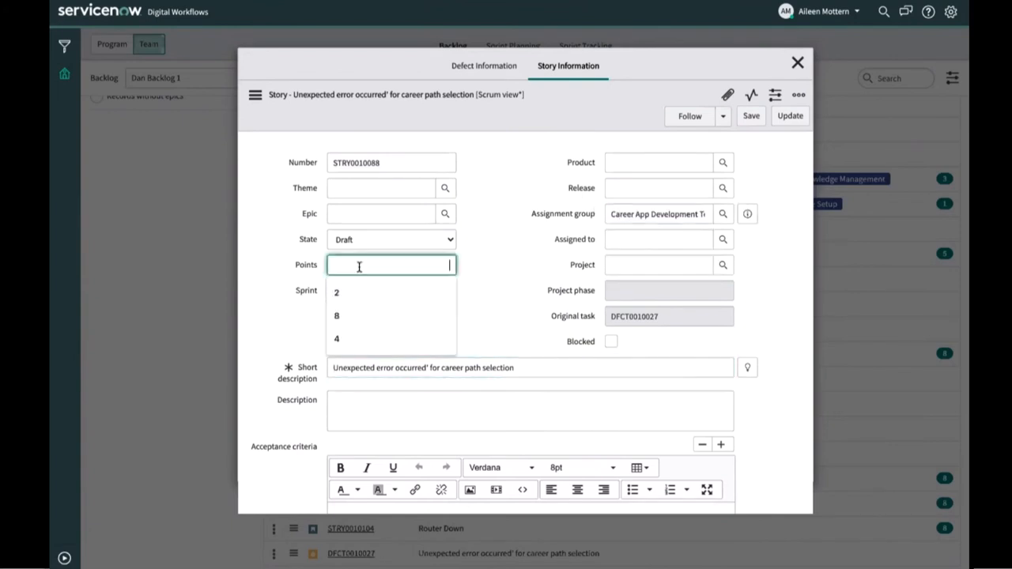
click(336, 292)
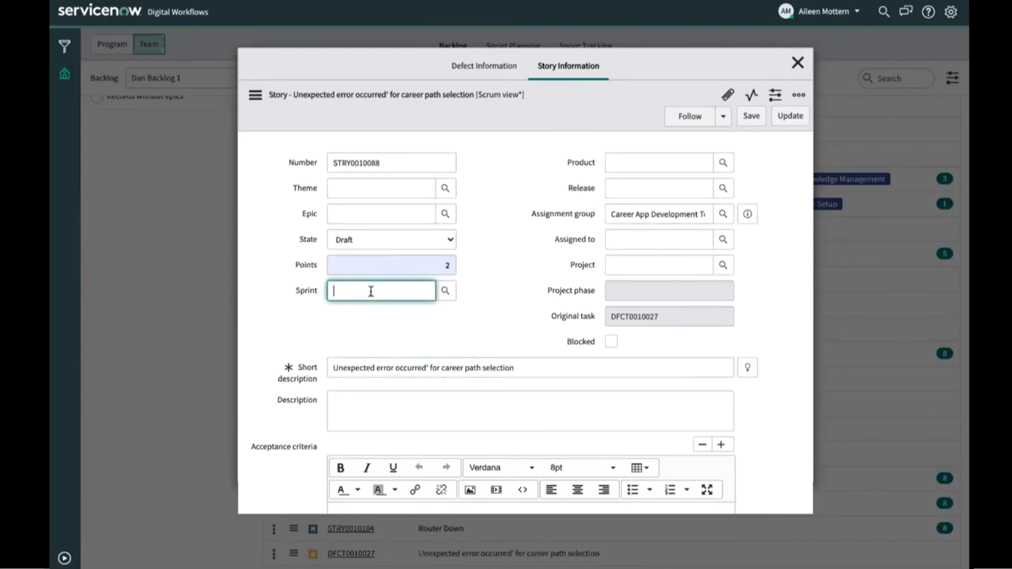
click(380, 290)
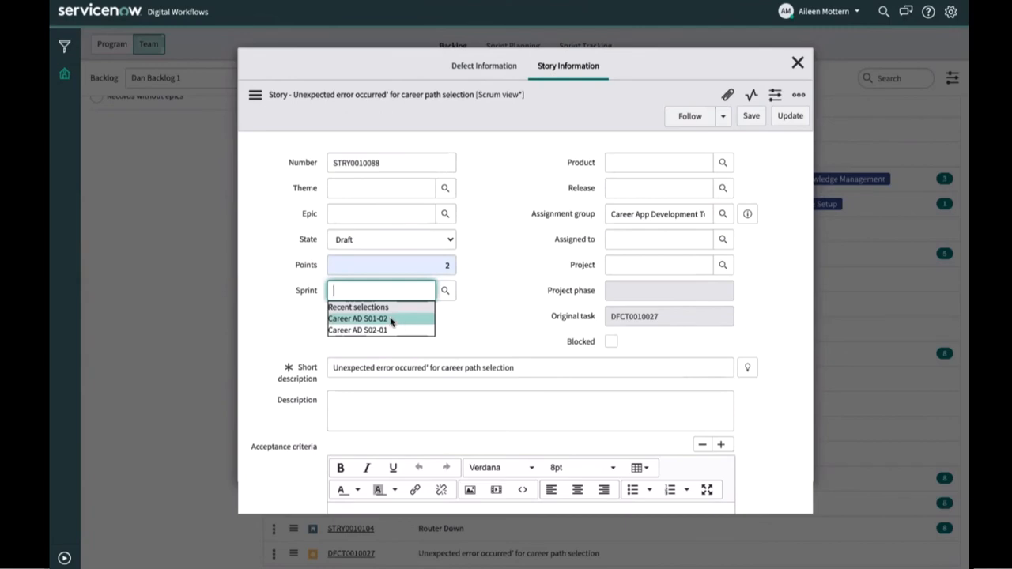
click(366, 319)
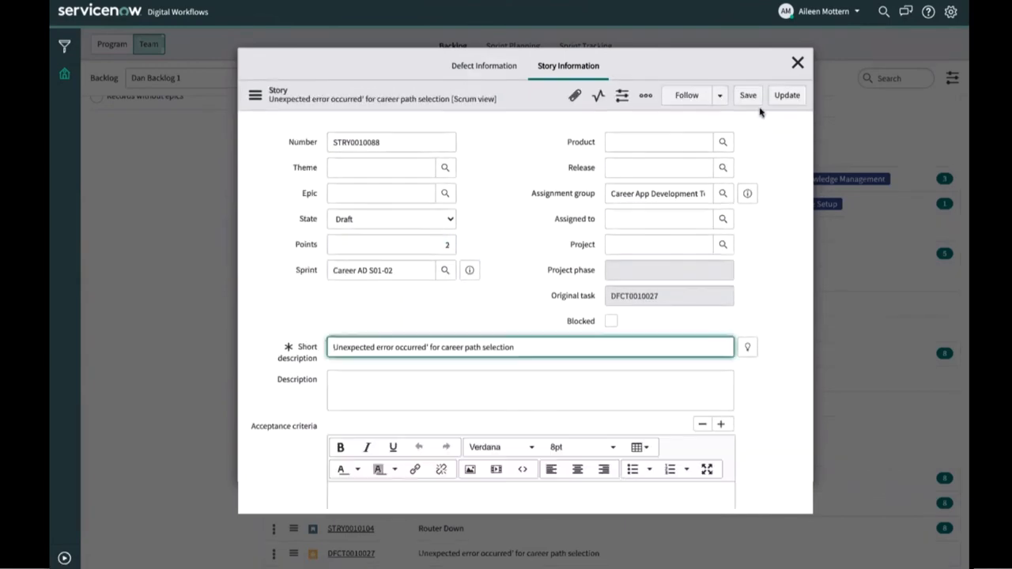
click(797, 62)
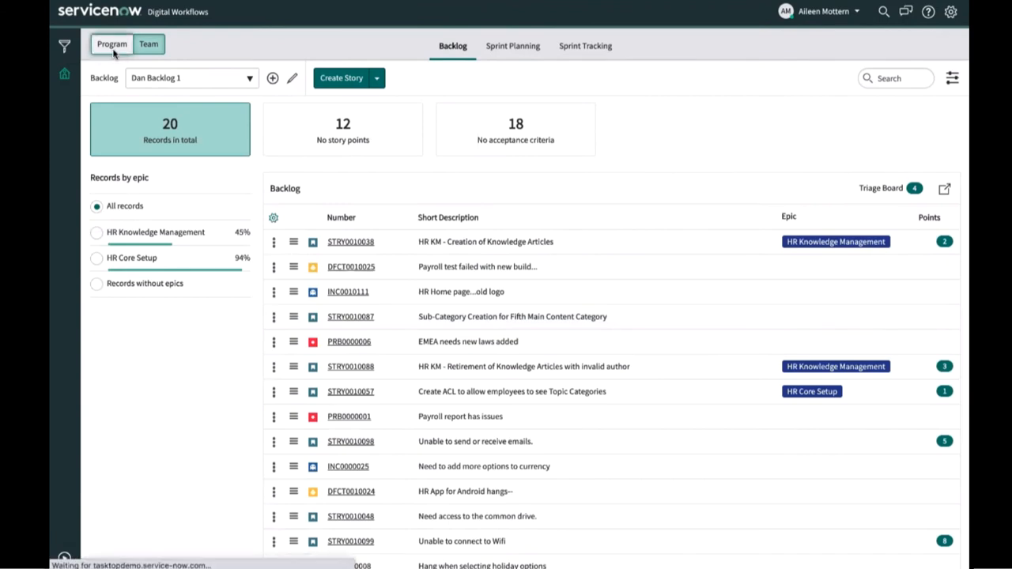
- Switch to the program planning board to view Career AD S01-02's career path error story
click(547, 45)
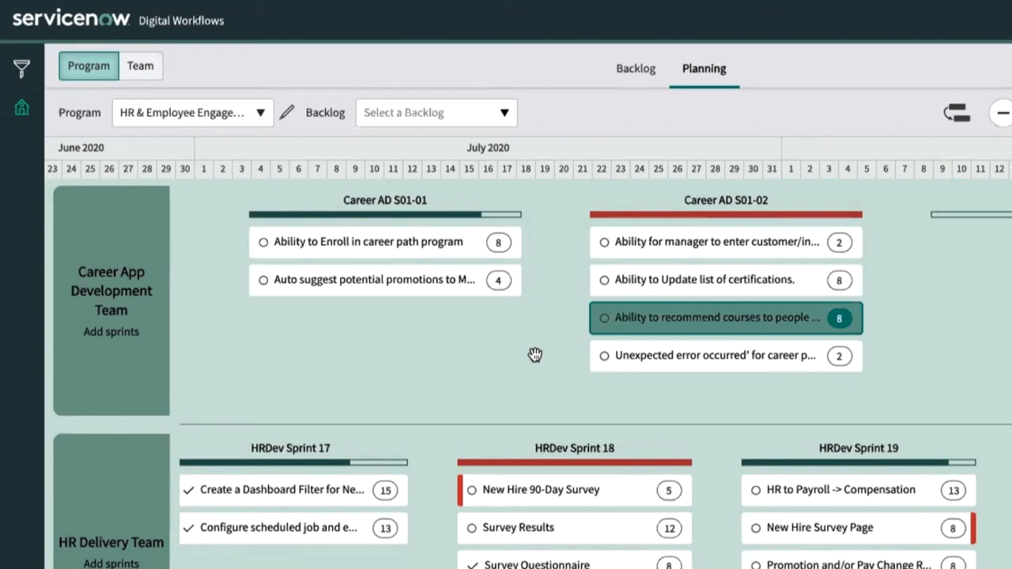
mouse_move(654, 363)
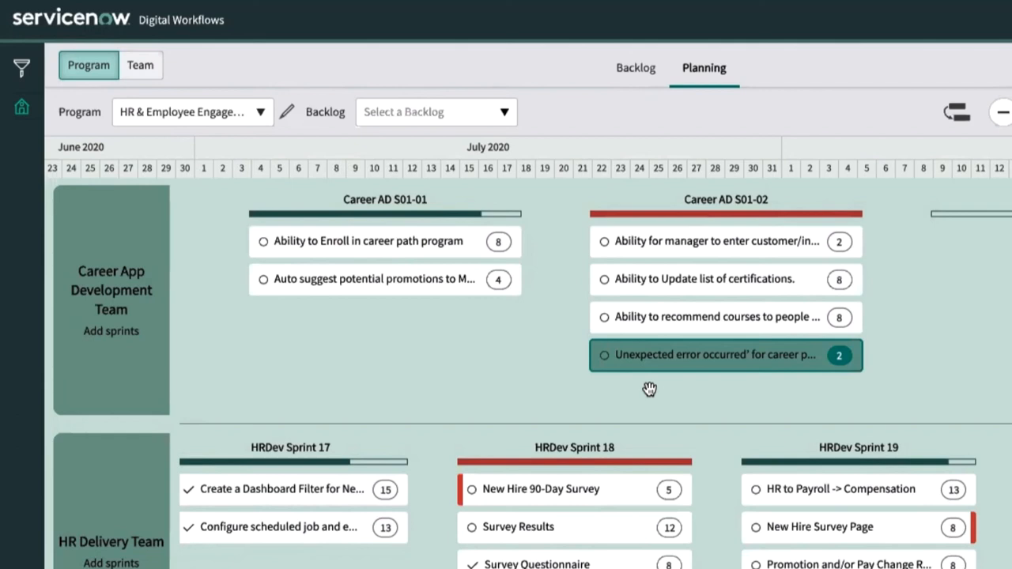
mouse_move(892, 328)
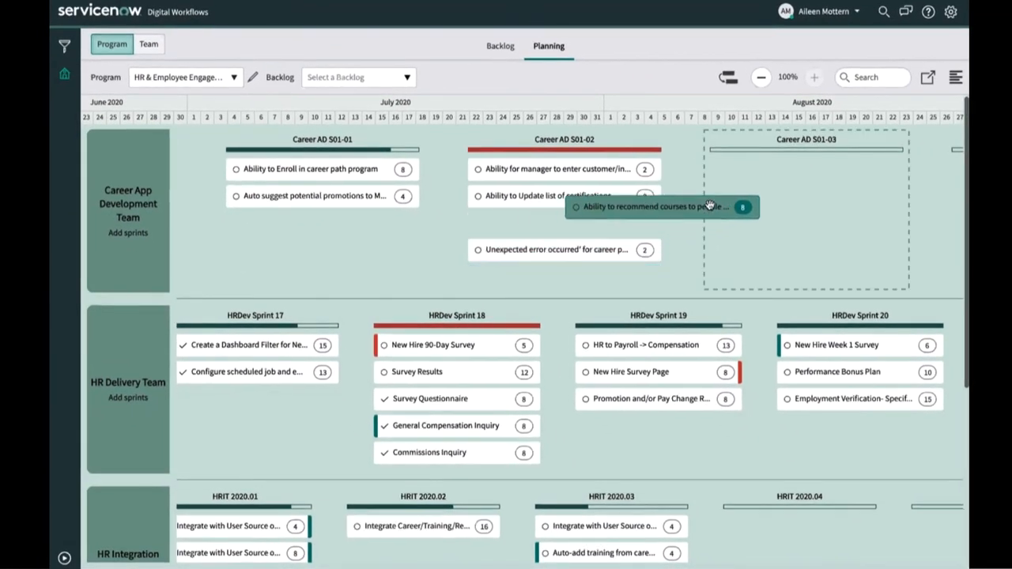
- Move the 8-point course recommendations story to Career AD S01-03 and post an overload work note
drag(662, 206, 803, 178)
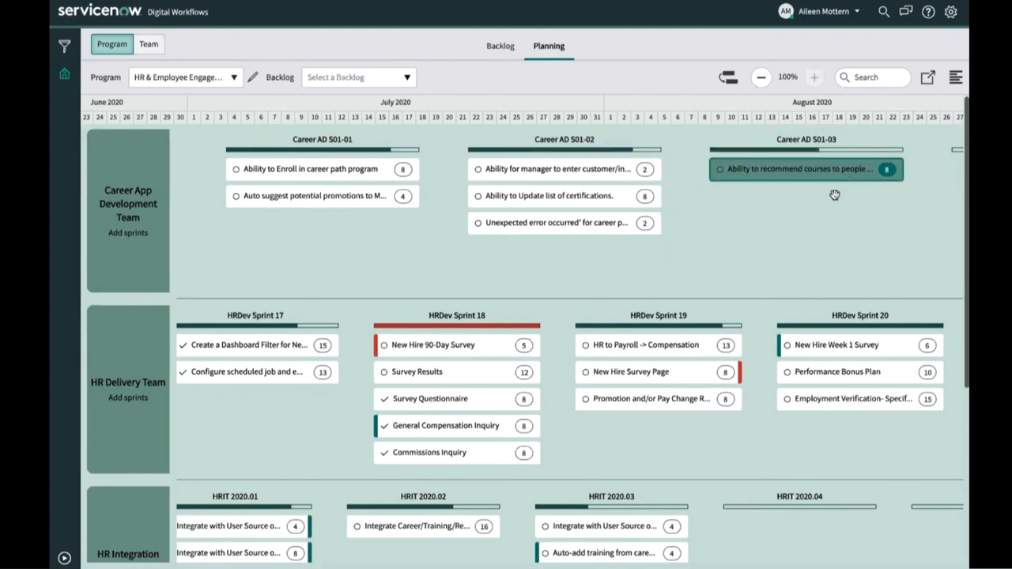
click(800, 169)
text(Moving to a later Sprint to prevent overload)
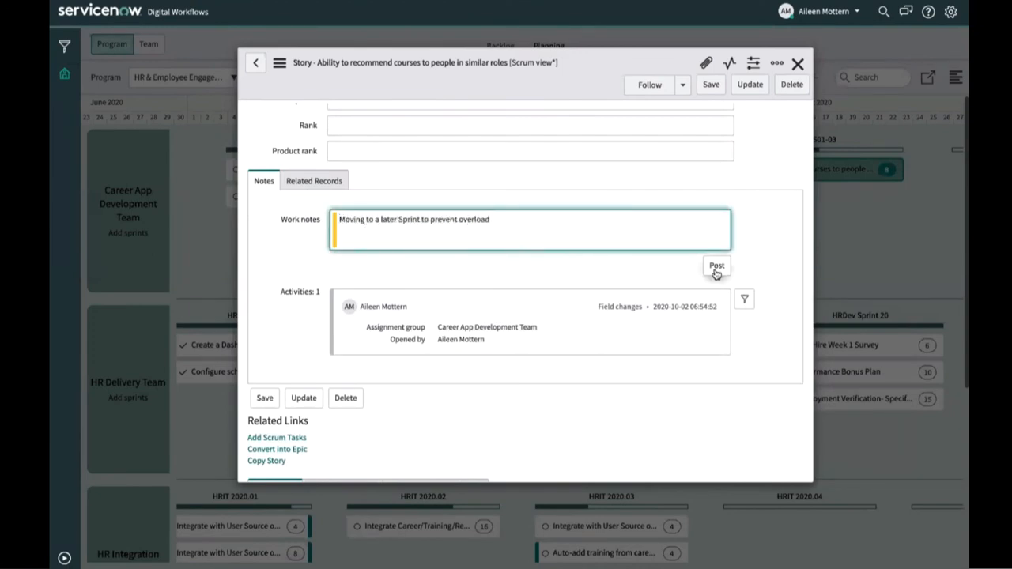
click(797, 63)
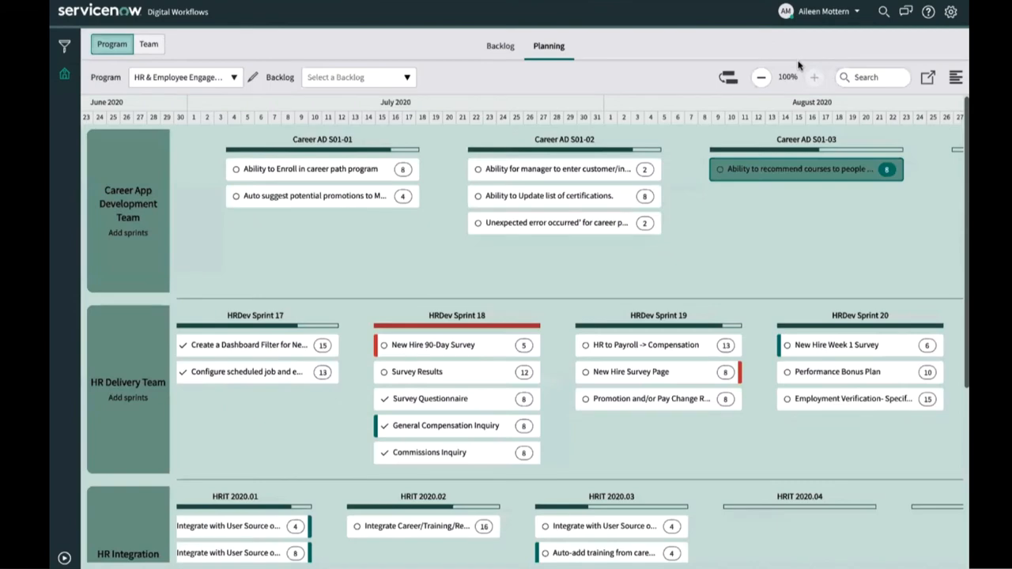
mouse_move(695, 176)
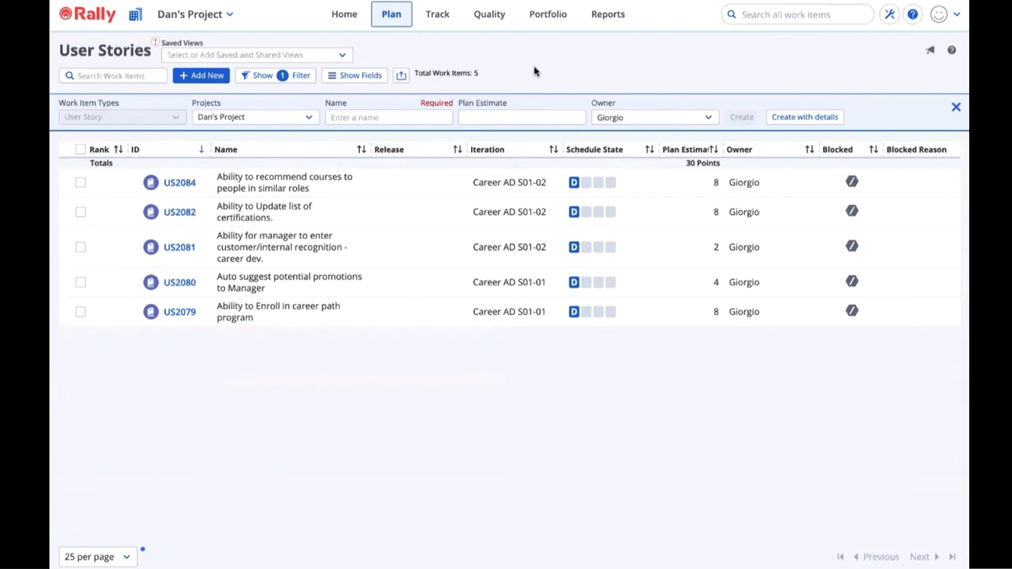
- Open Rally's Iteration Status for Career AD S01-02 and view defect DE4647
click(436, 15)
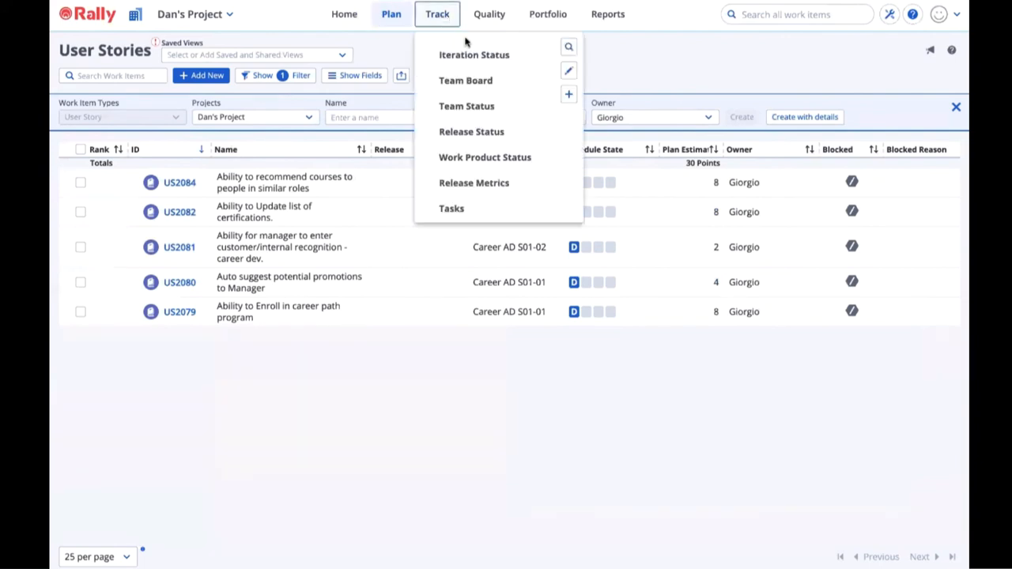
click(469, 55)
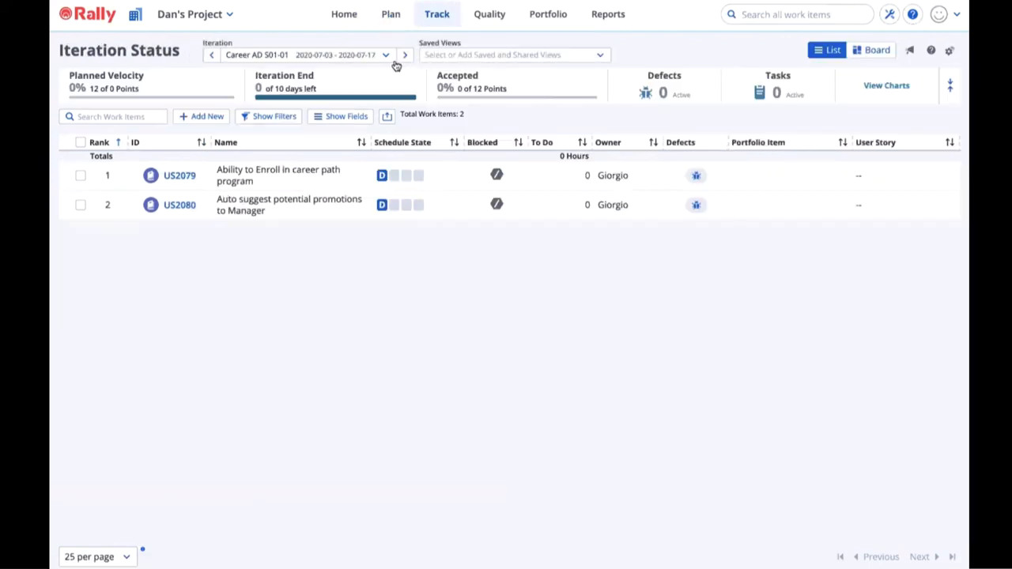
click(404, 55)
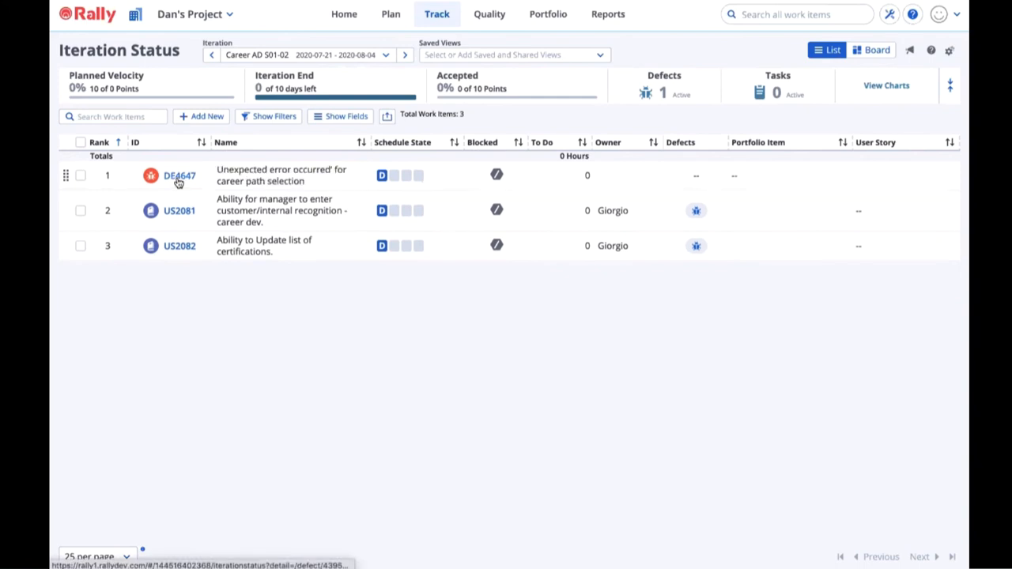
click(179, 176)
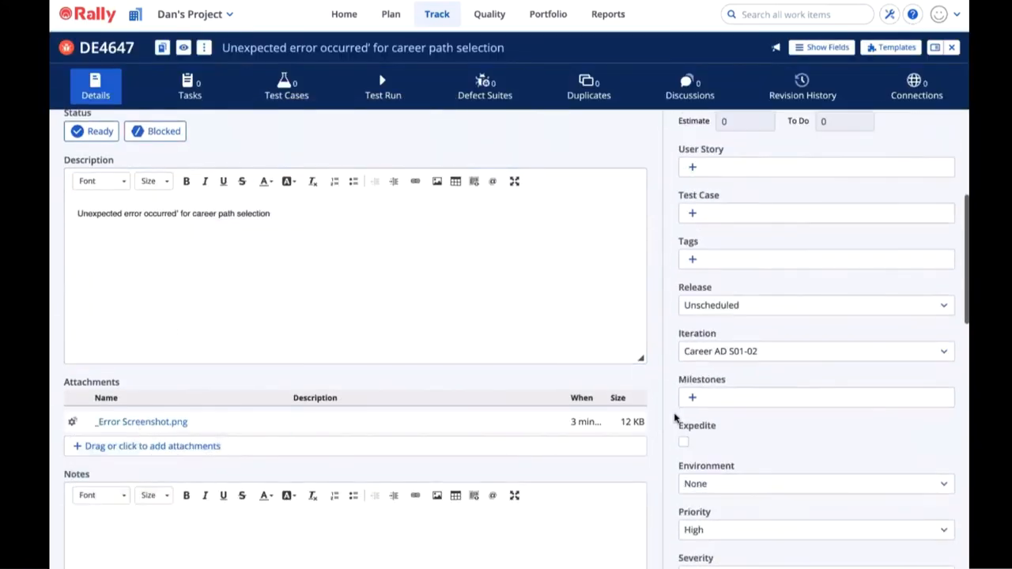
- Scroll DE4647's details down to confirm the ALM ID reads DEF139
scroll(down, 3)
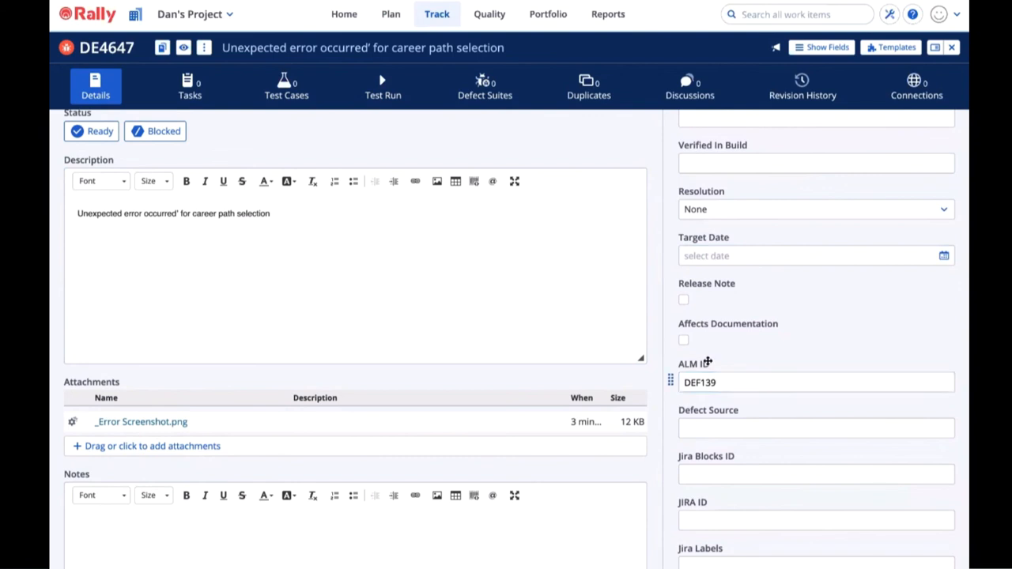
mouse_move(717, 359)
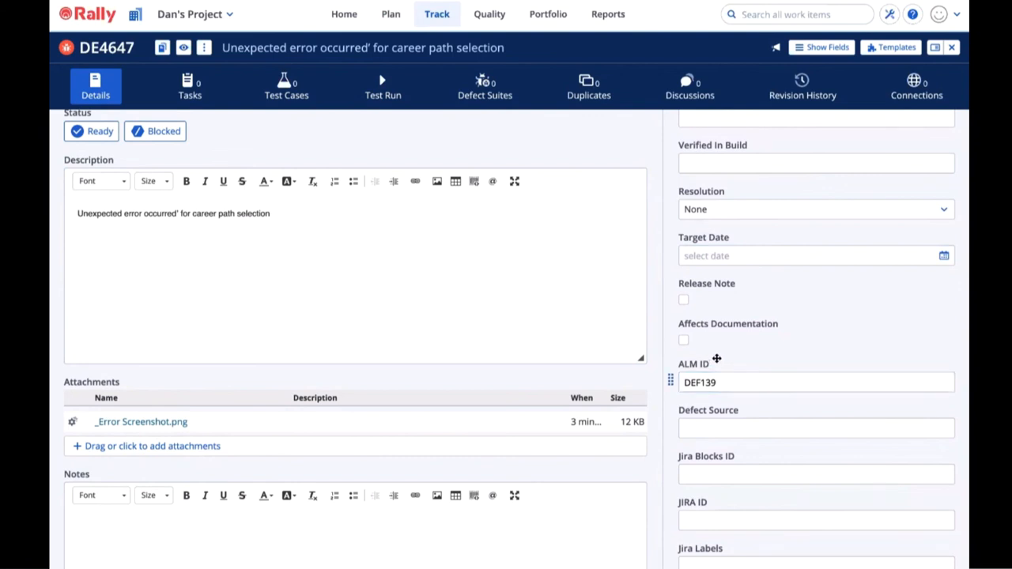
mouse_move(716, 362)
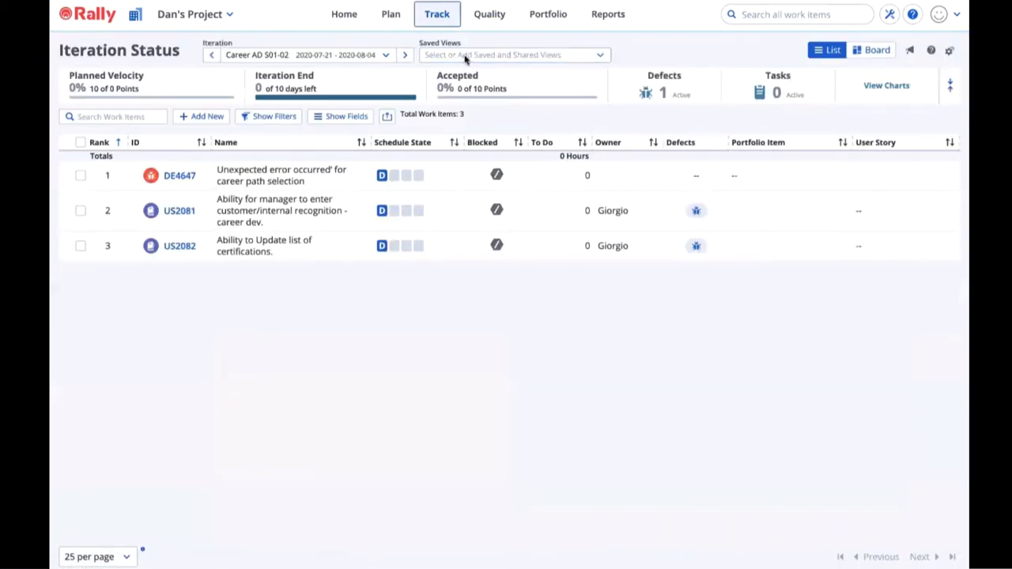
- In Career AD S01-03, check US2084's overload discussion comment and set it In-Progress
click(403, 55)
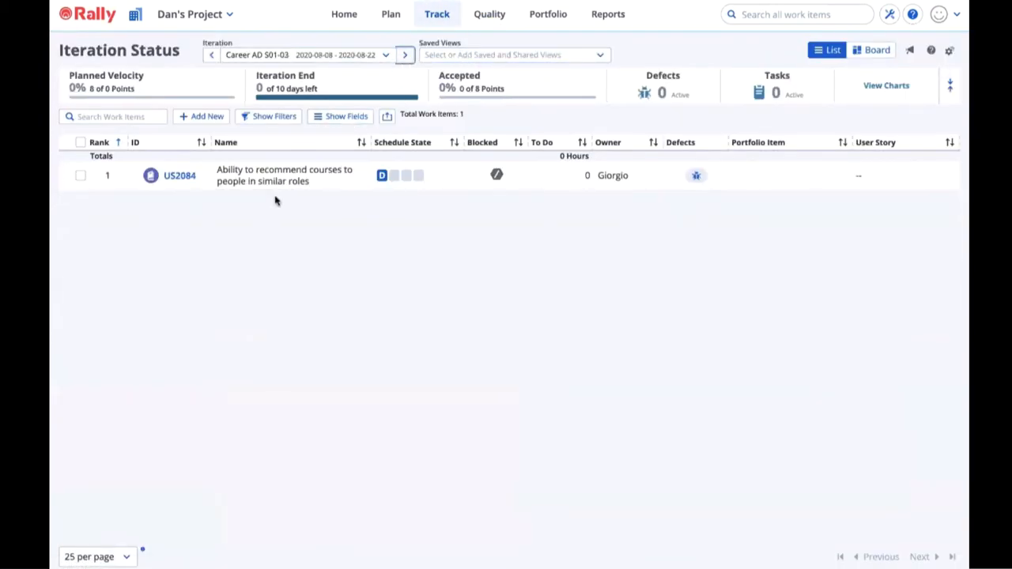
mouse_move(179, 177)
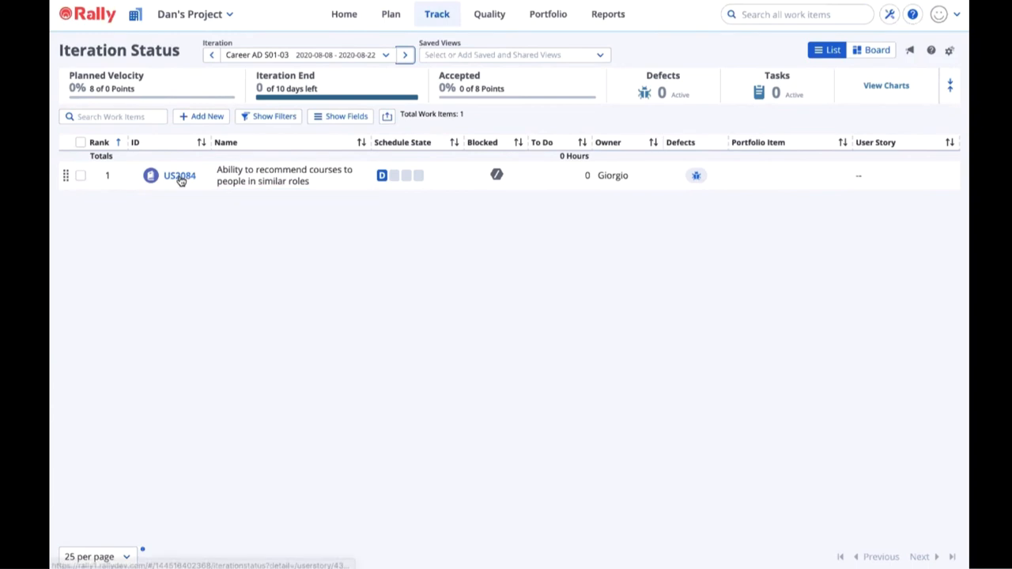
click(177, 175)
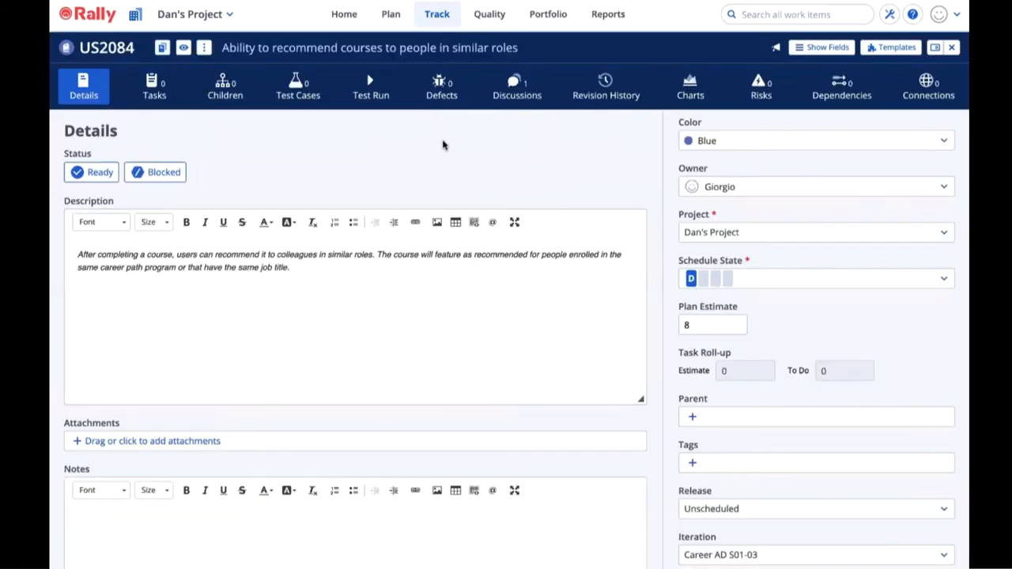
click(516, 87)
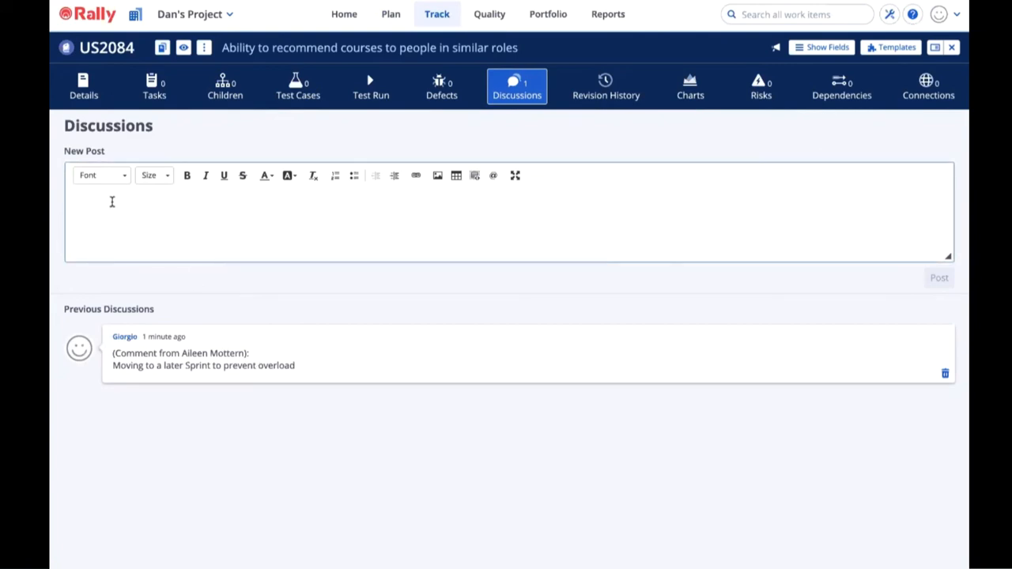
text(Appr)
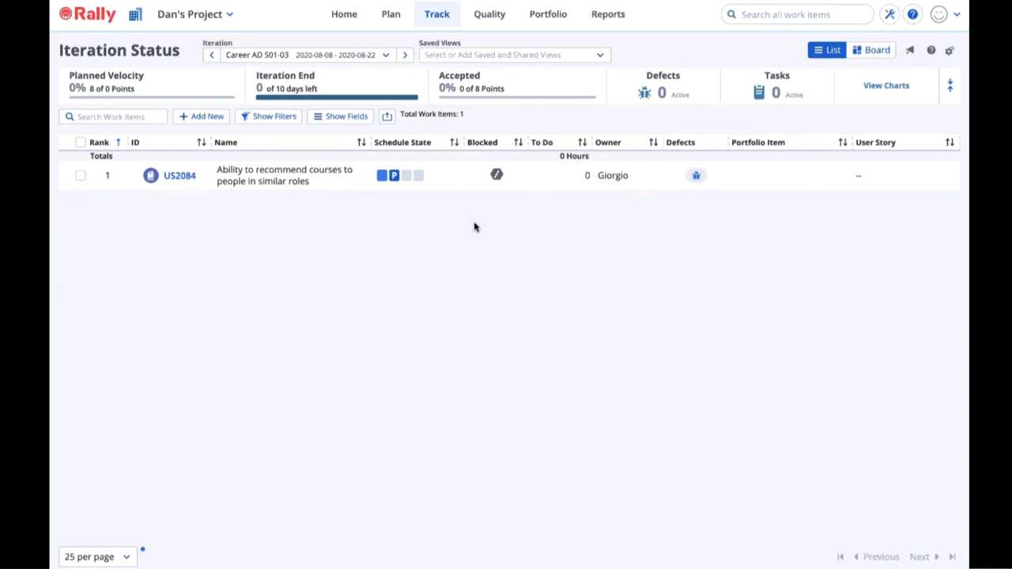
click(399, 174)
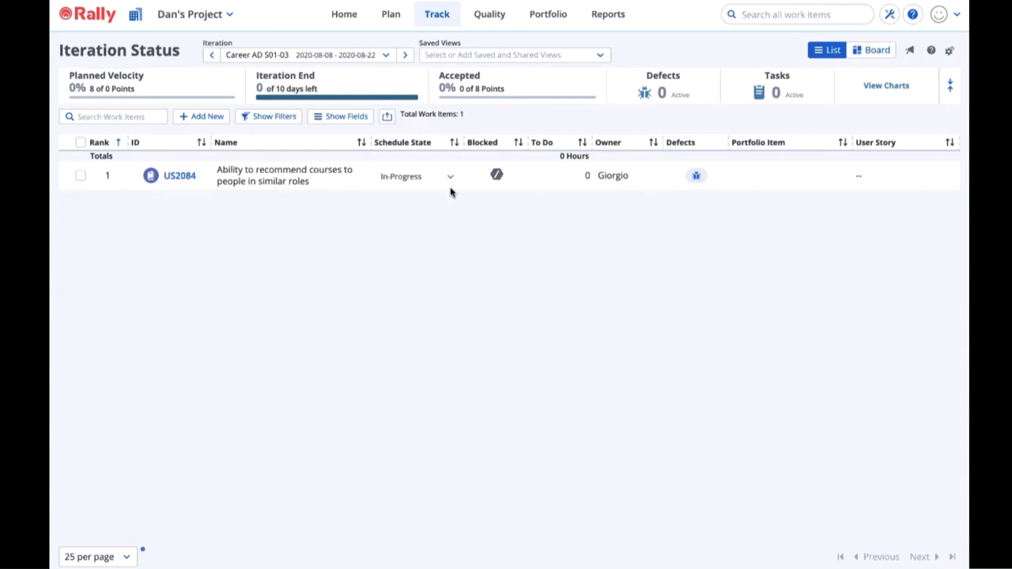